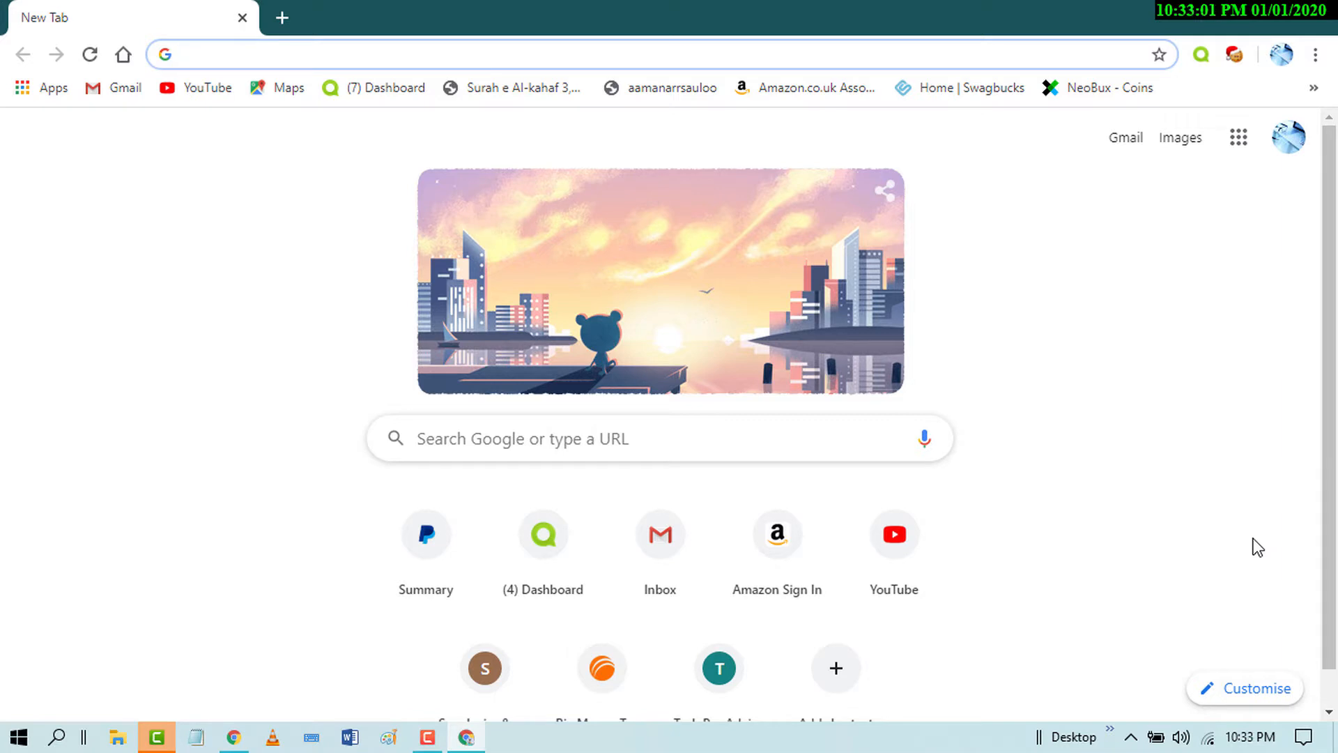
# Enter semrush.com in the Chrome address bar
pyautogui.click(598, 54)
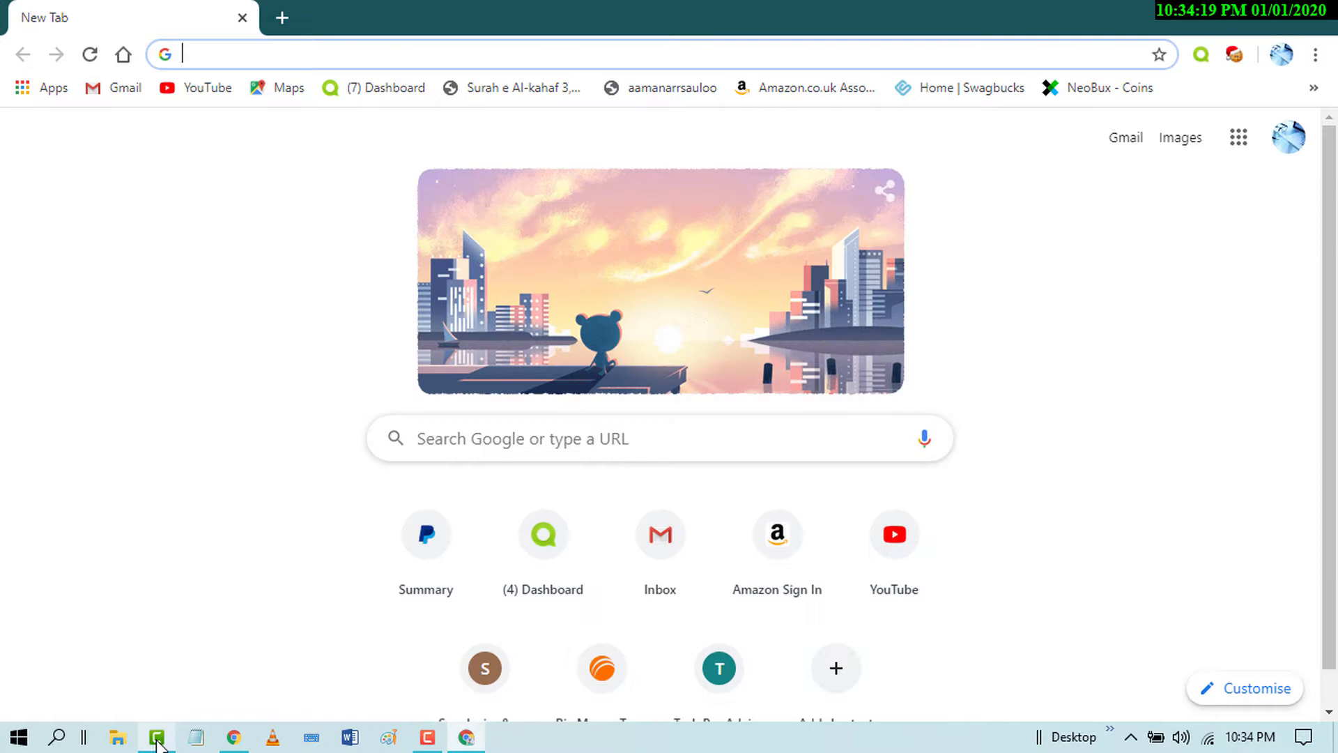
pyautogui.write('semrush.com/dashboard/')
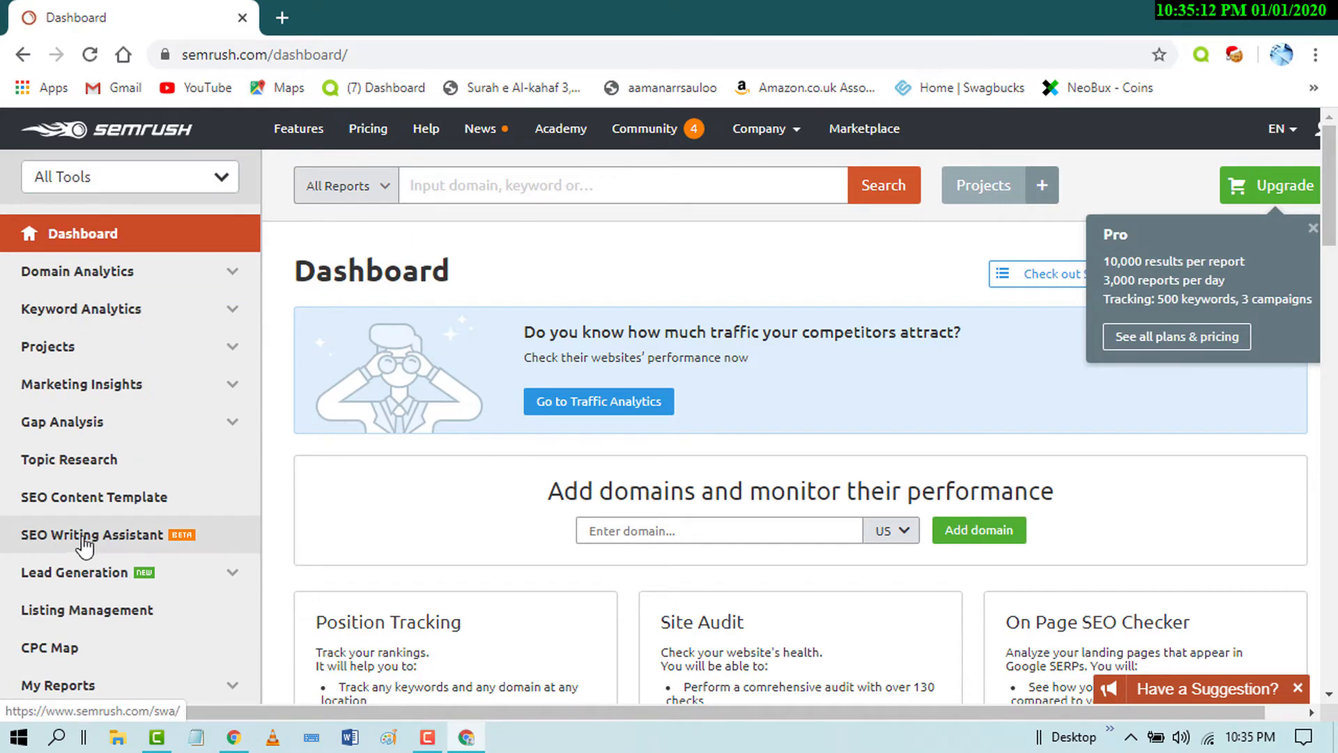
# Open SEO Writing Assistant and follow 'Get add-on for Google Docs'
pyautogui.click(92, 536)
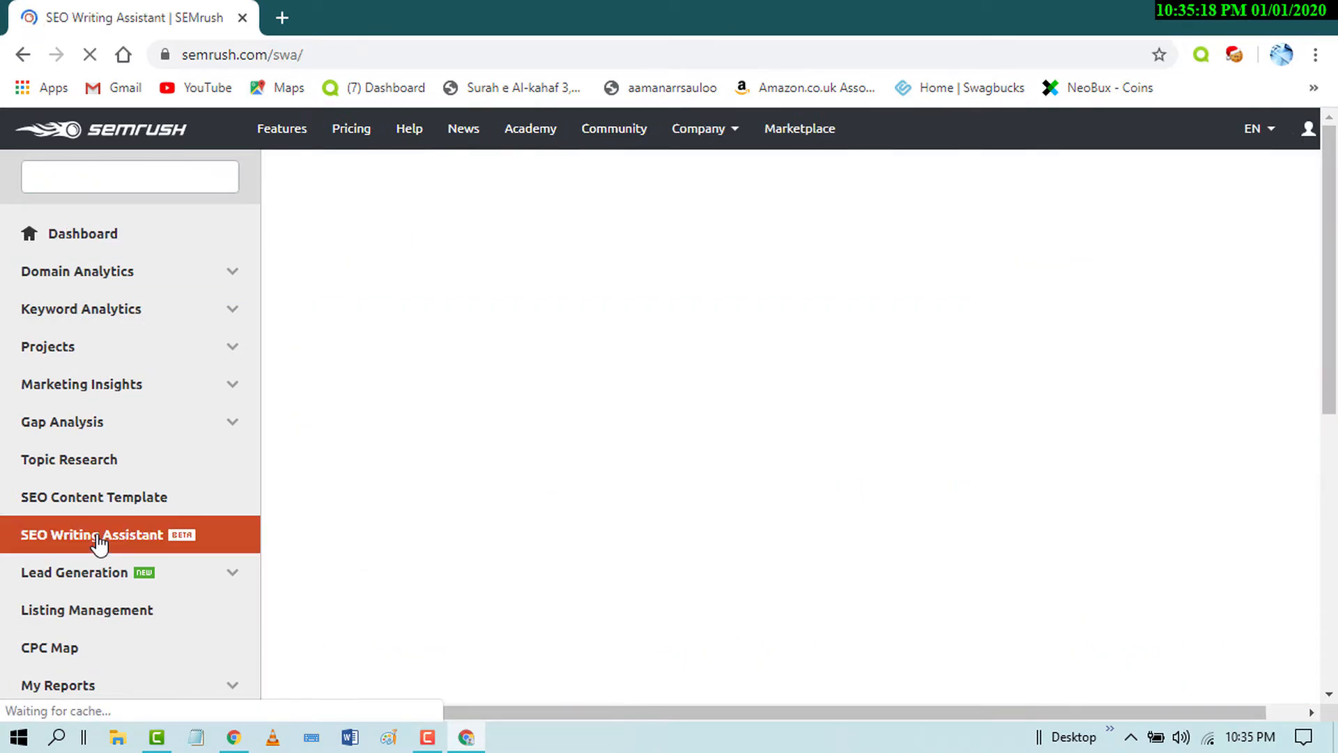
pyautogui.click(94, 536)
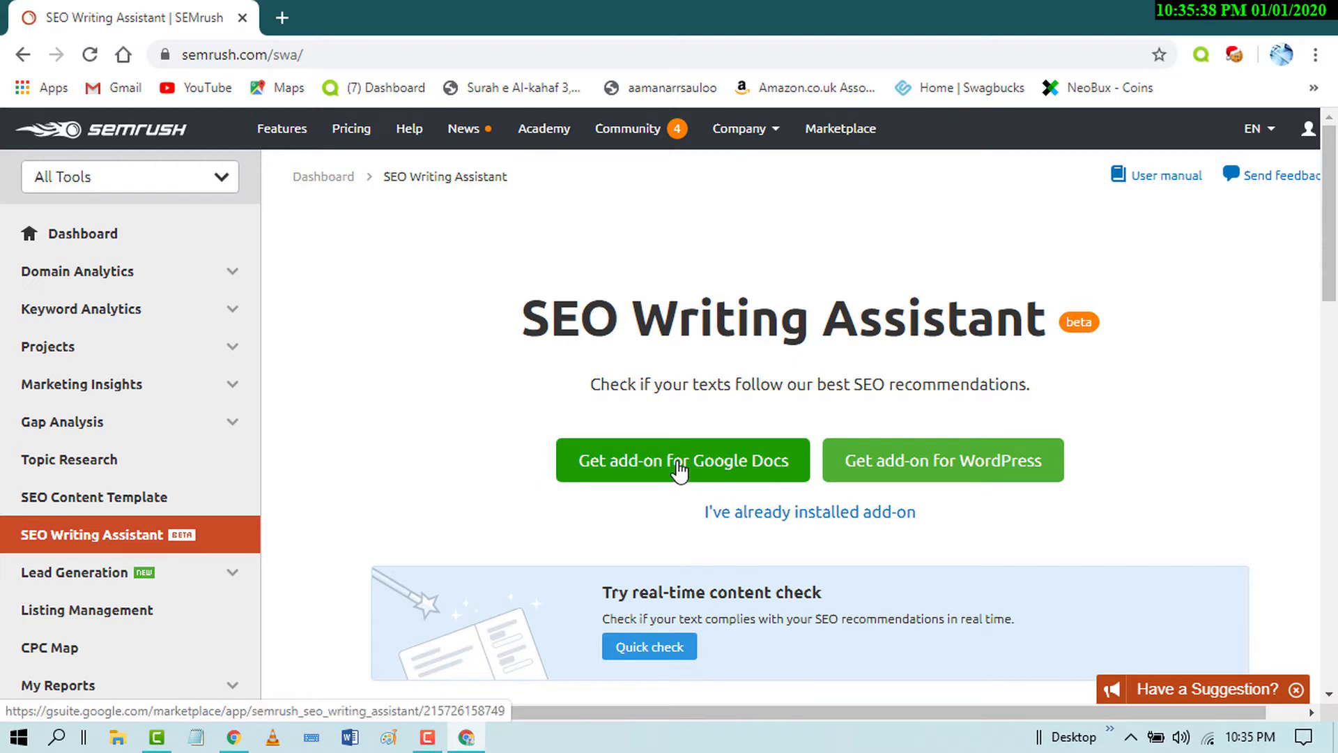
pyautogui.click(682, 460)
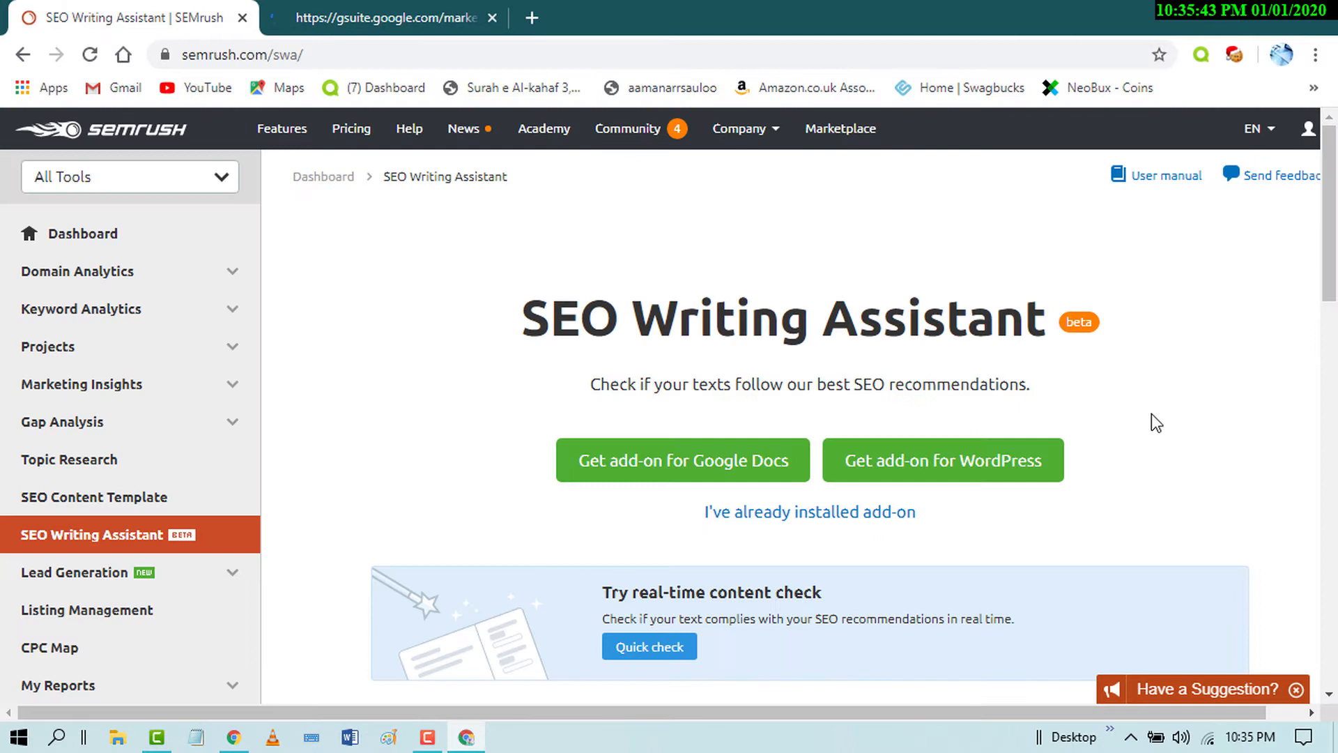
pyautogui.moveTo(943, 460)
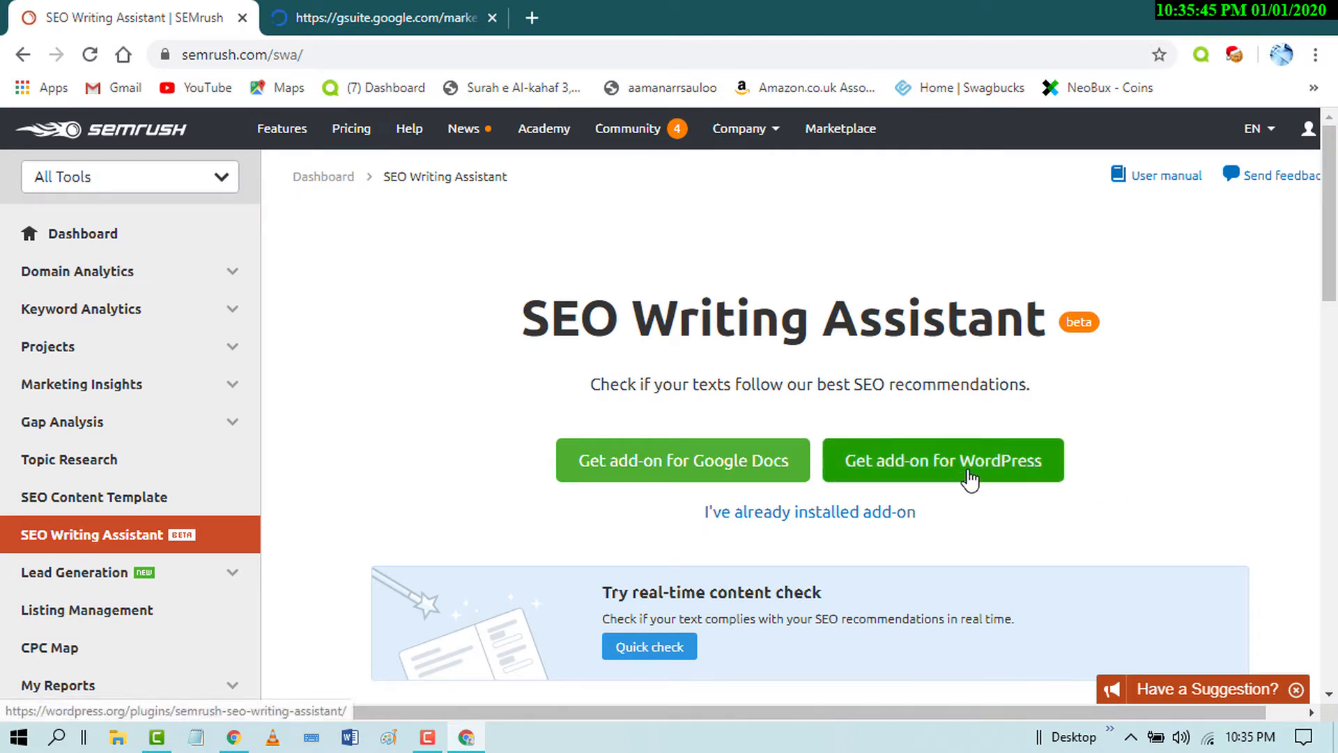
pyautogui.moveTo(866, 365)
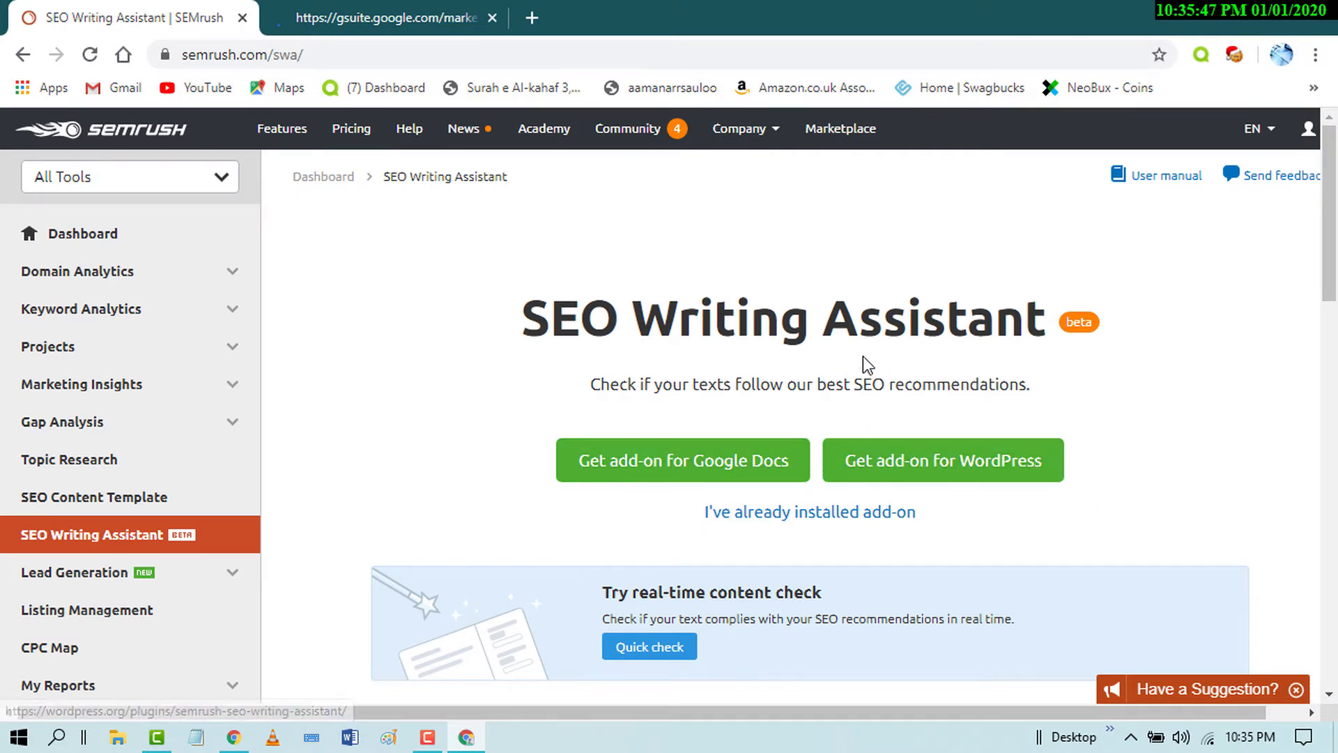
pyautogui.moveTo(701, 369)
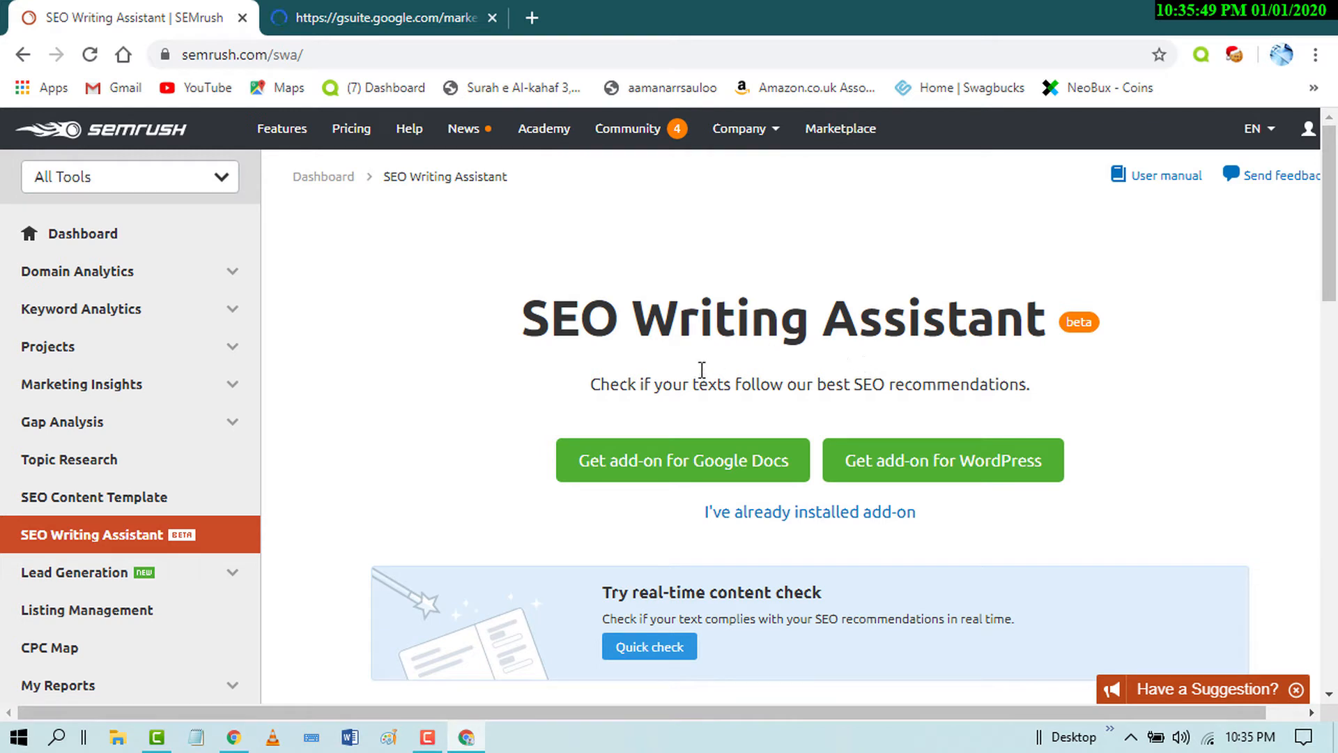
pyautogui.moveTo(1031, 471)
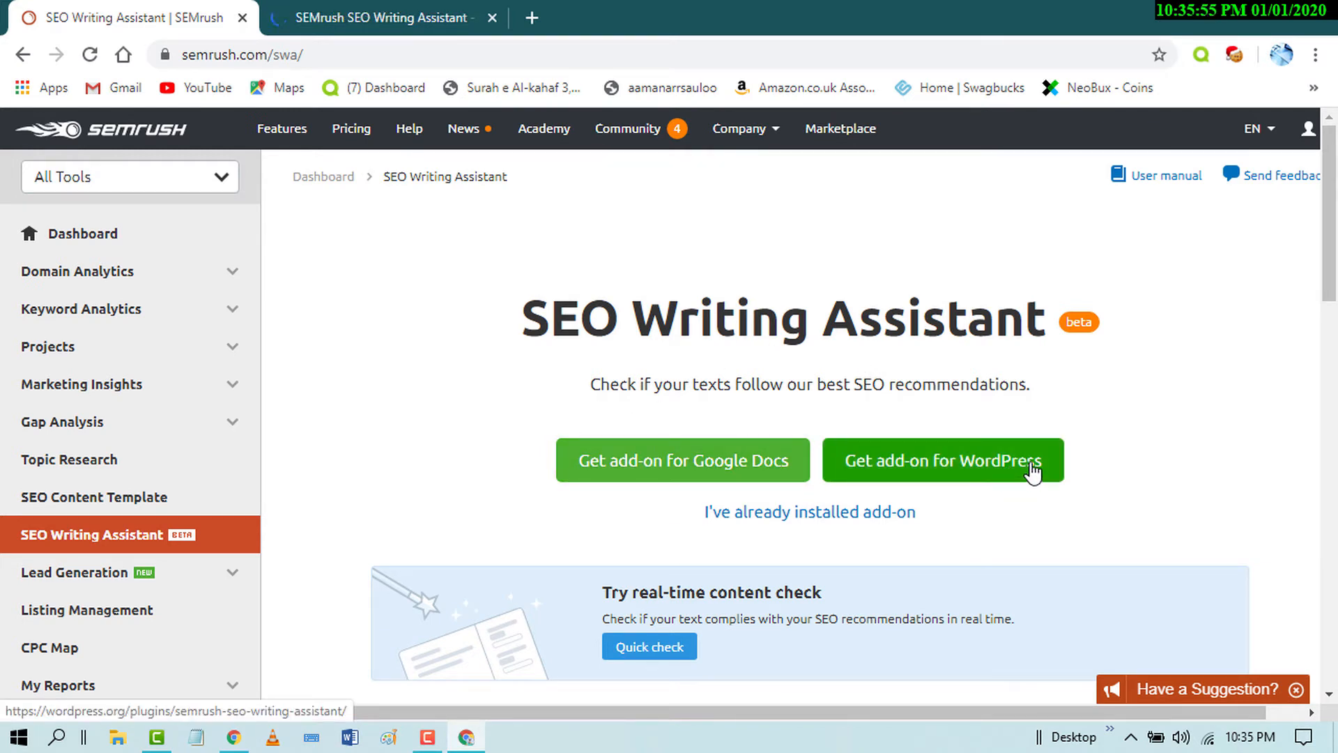
pyautogui.moveTo(621, 406)
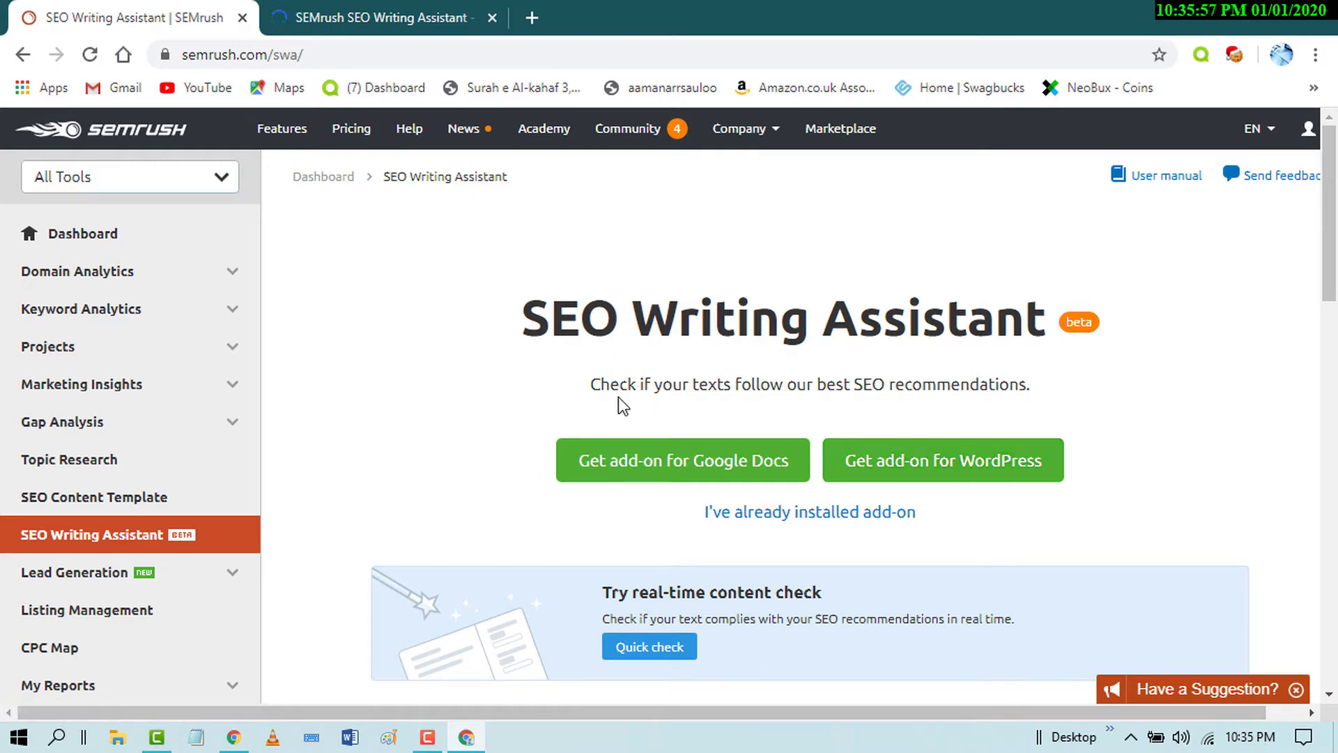
# Install the SEMrush SEO Writing Assistant add-on, allow account access and finish
pyautogui.click(682, 460)
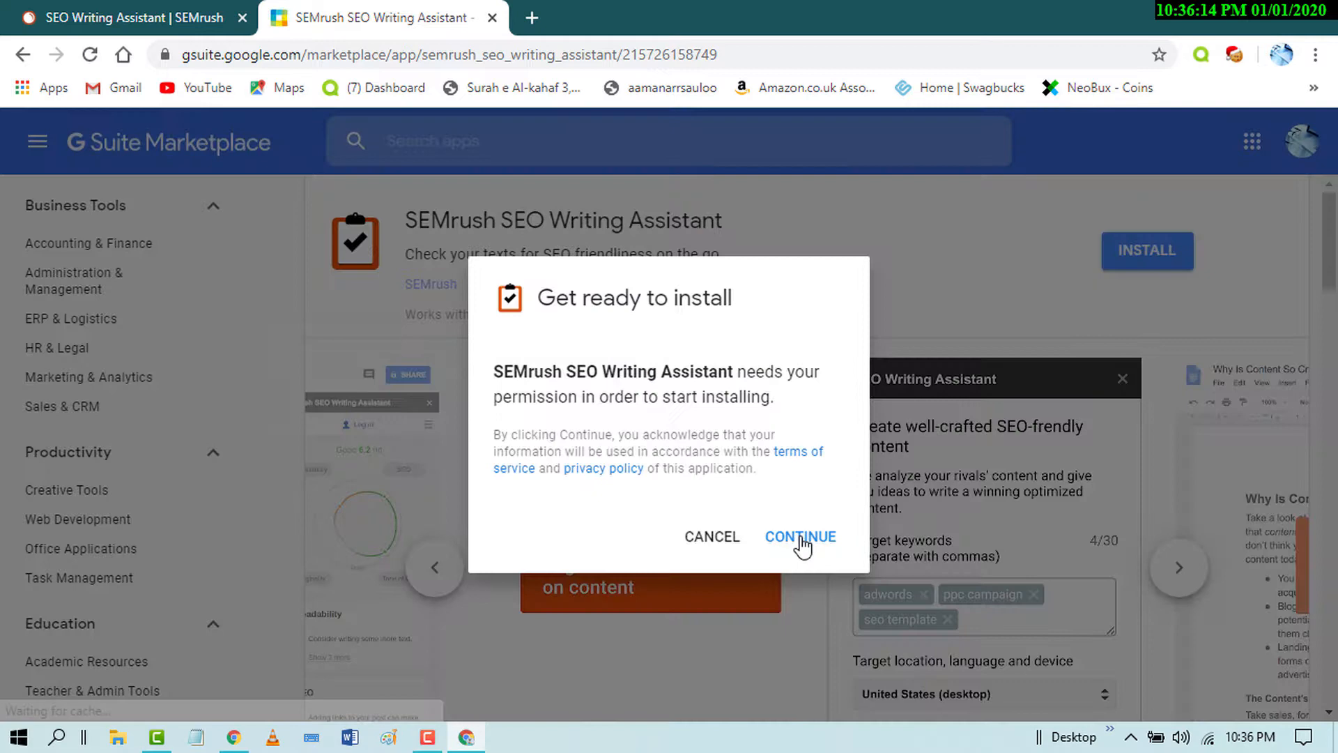
pyautogui.click(798, 537)
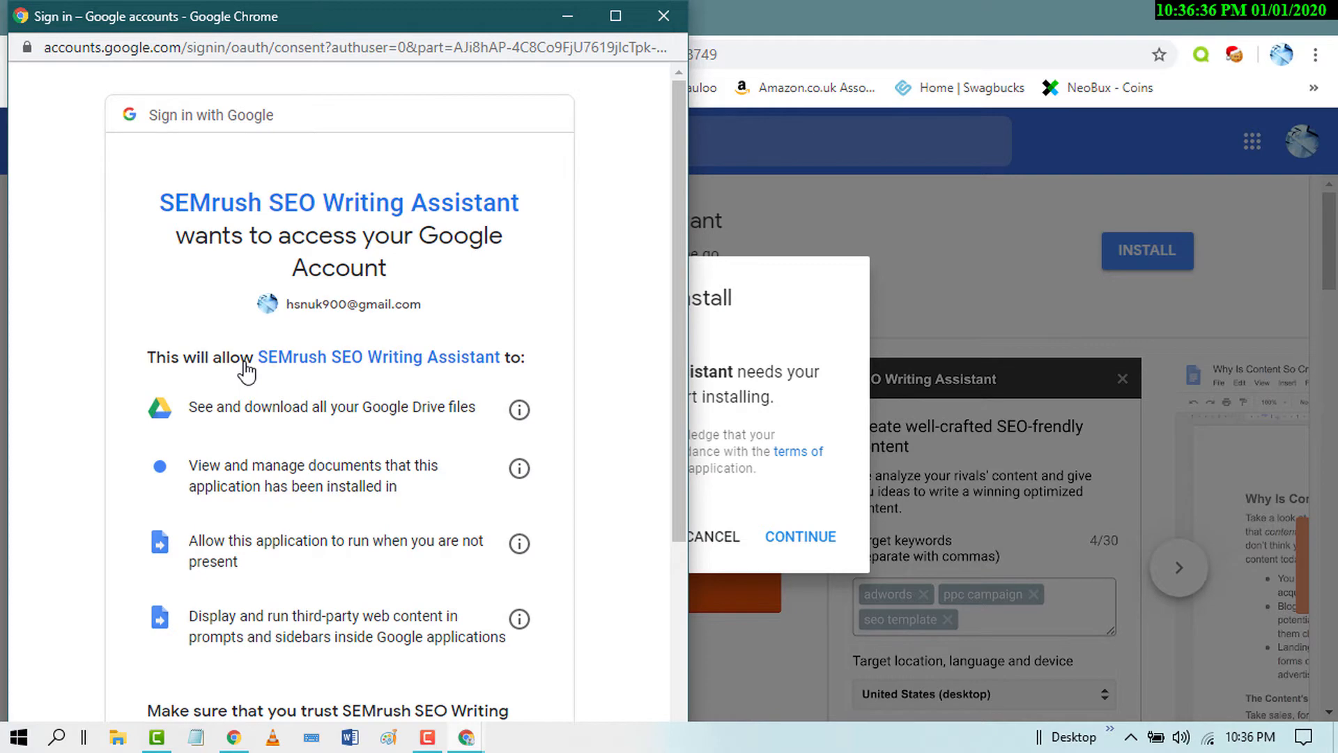
pyautogui.scroll(-3)
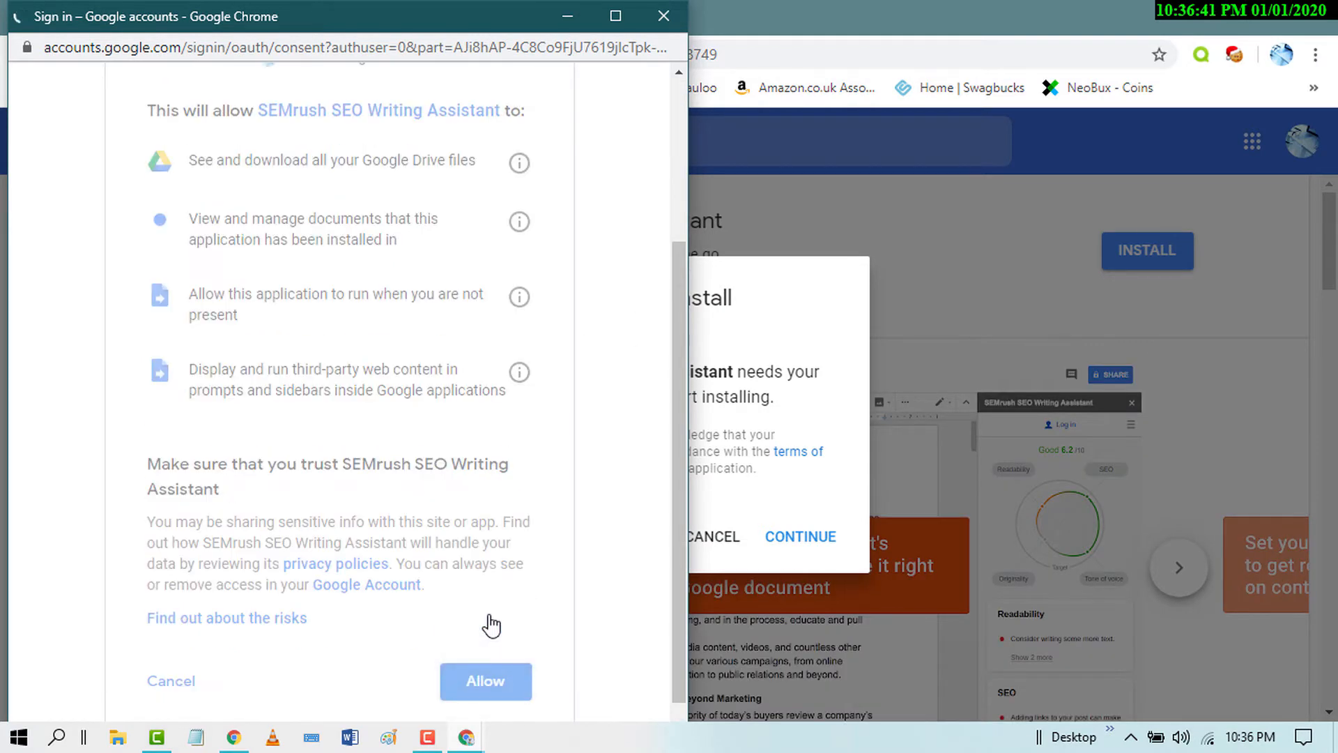
pyautogui.click(485, 681)
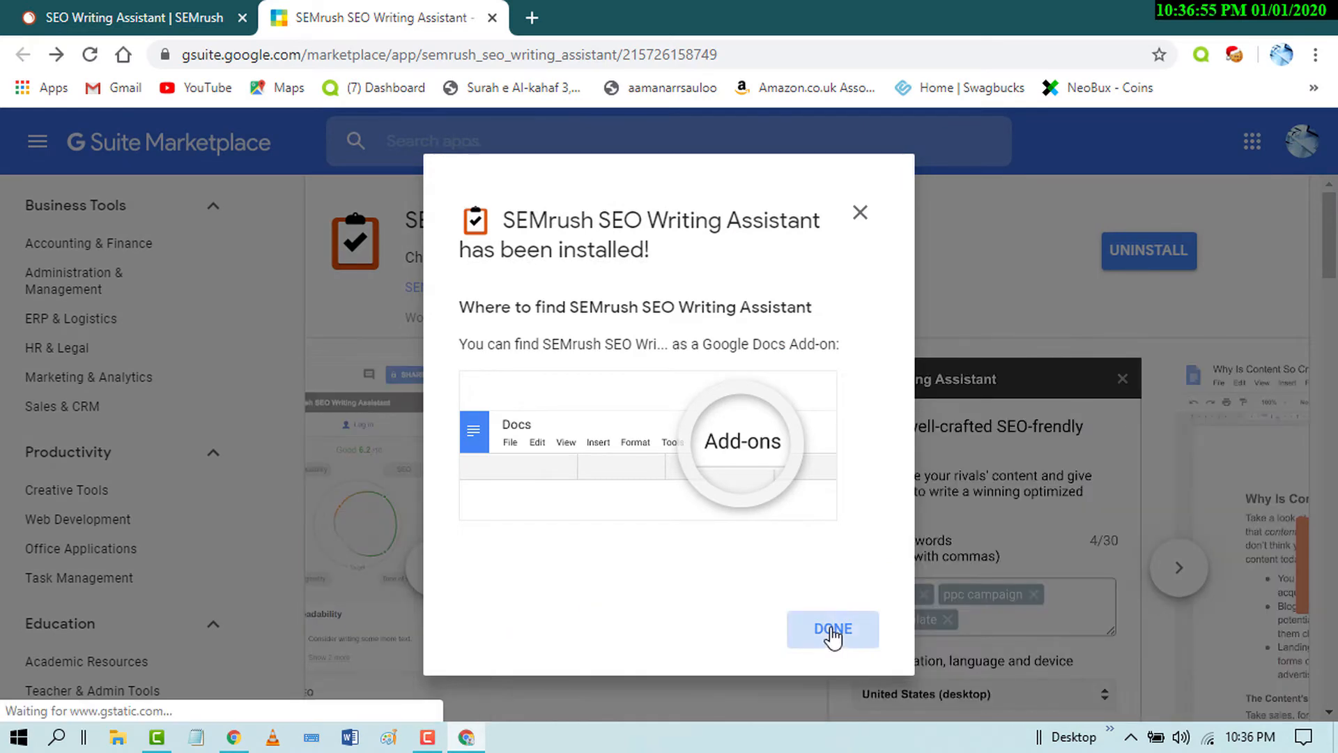
pyautogui.click(831, 630)
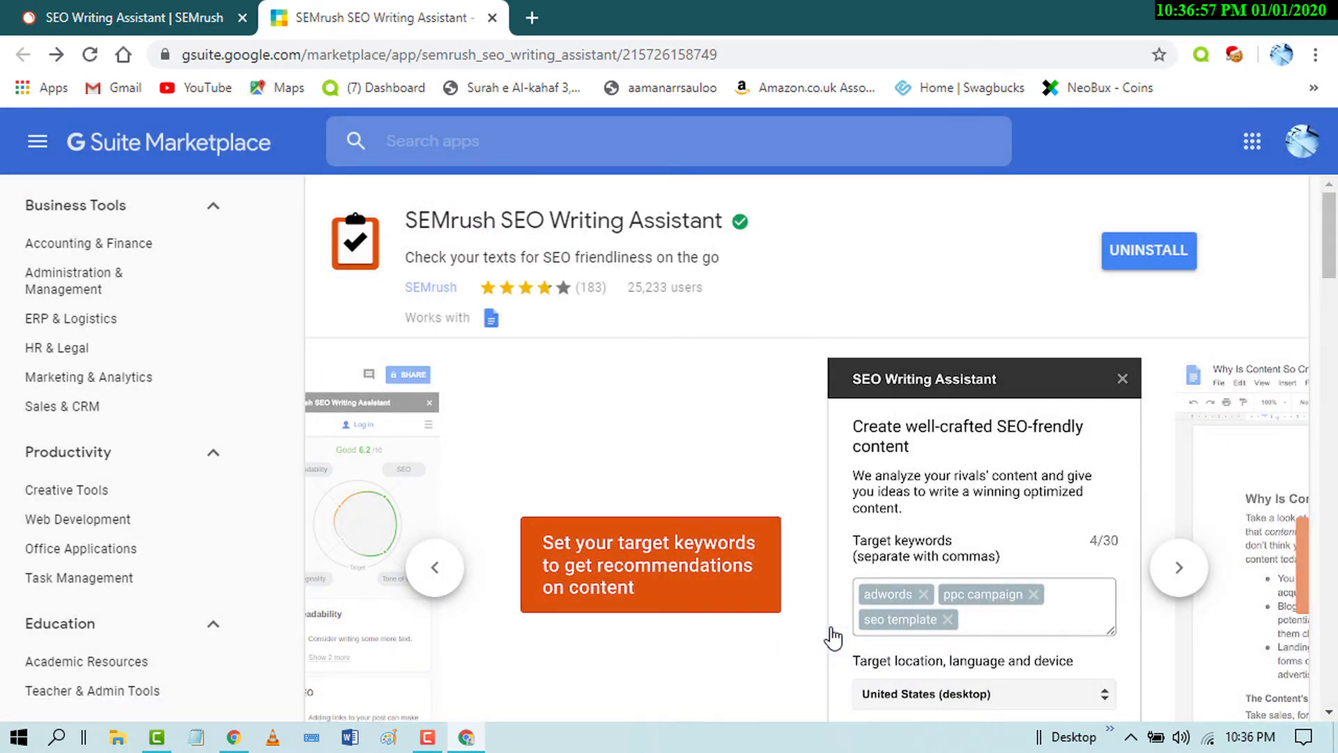
# Create a blank document from the Google Docs home page in a new tab
pyautogui.click(1178, 567)
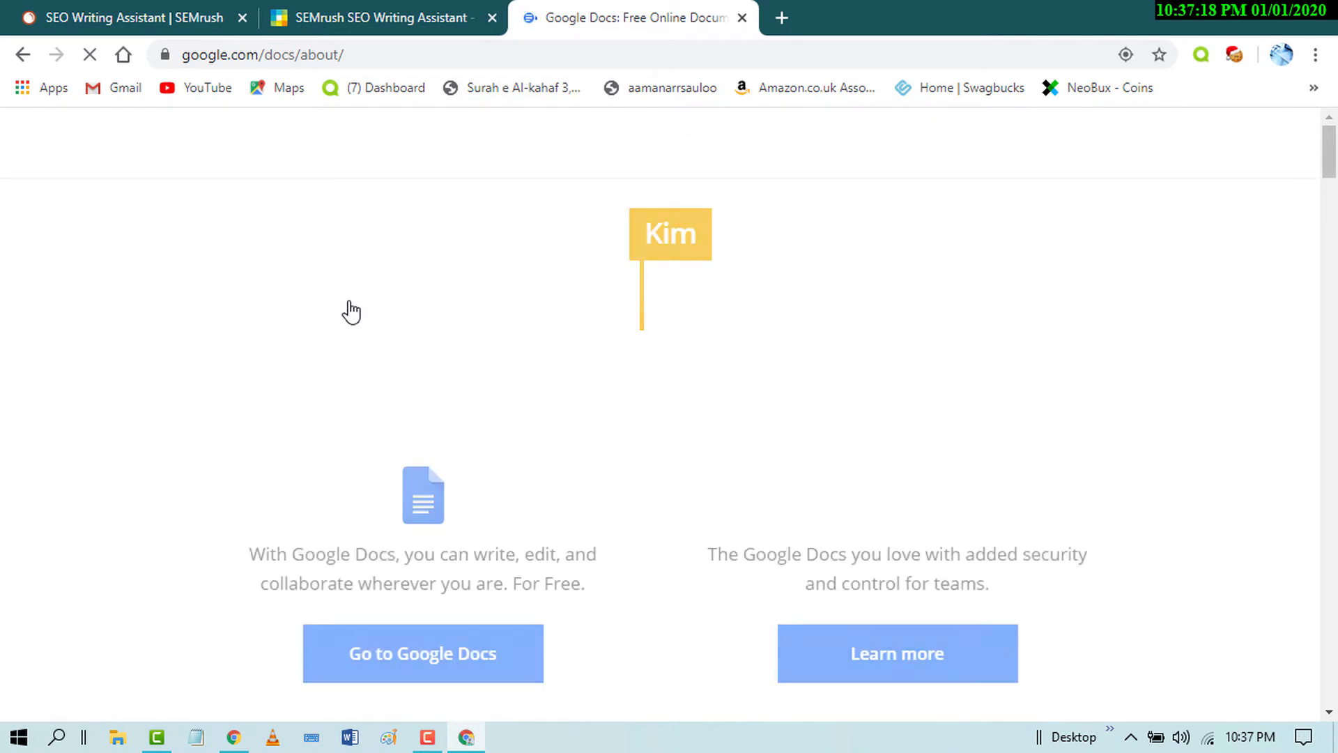
pyautogui.click(422, 653)
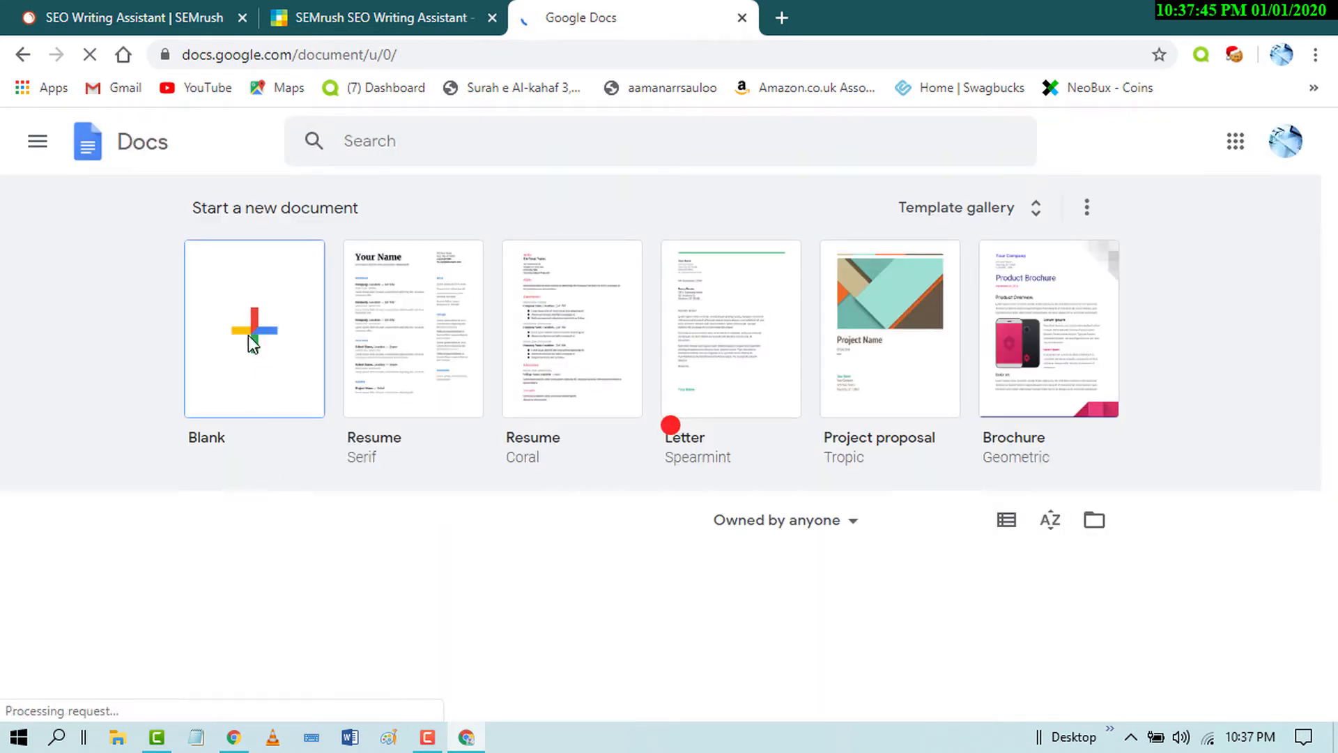
pyautogui.click(253, 328)
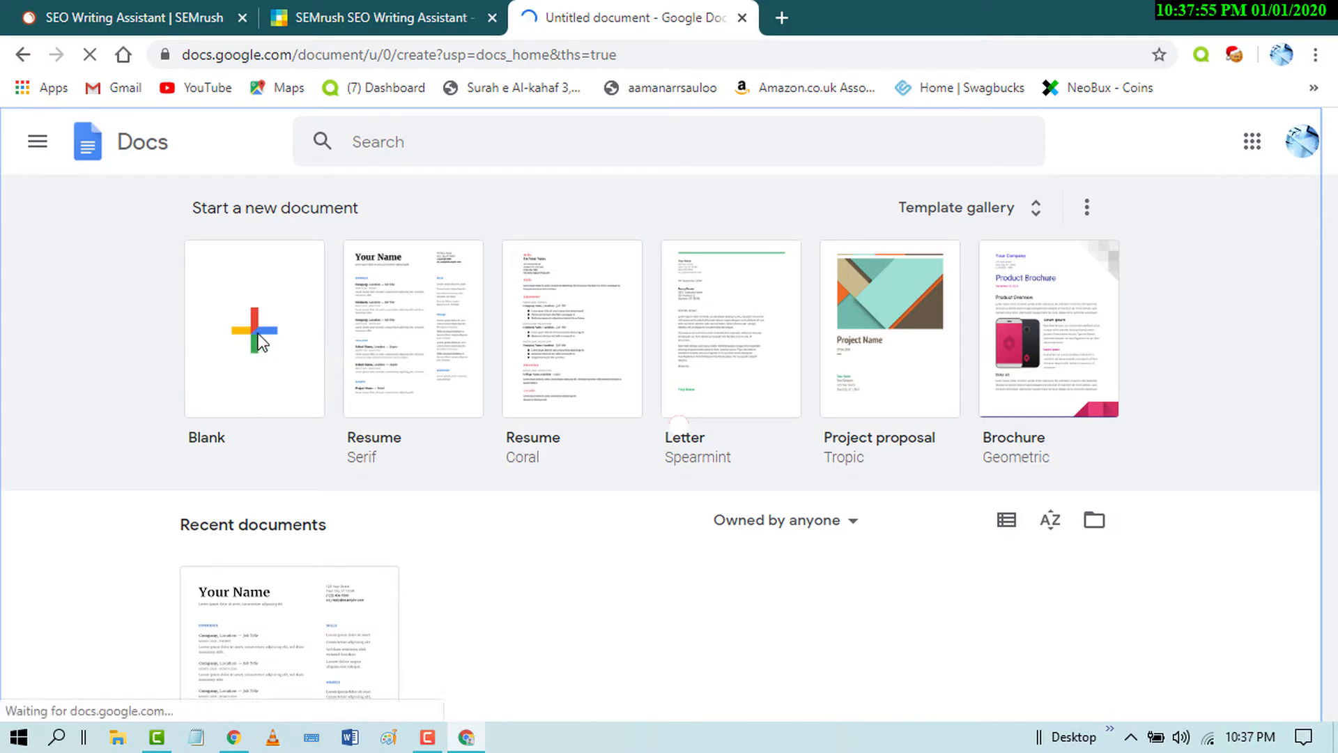
pyautogui.click(254, 328)
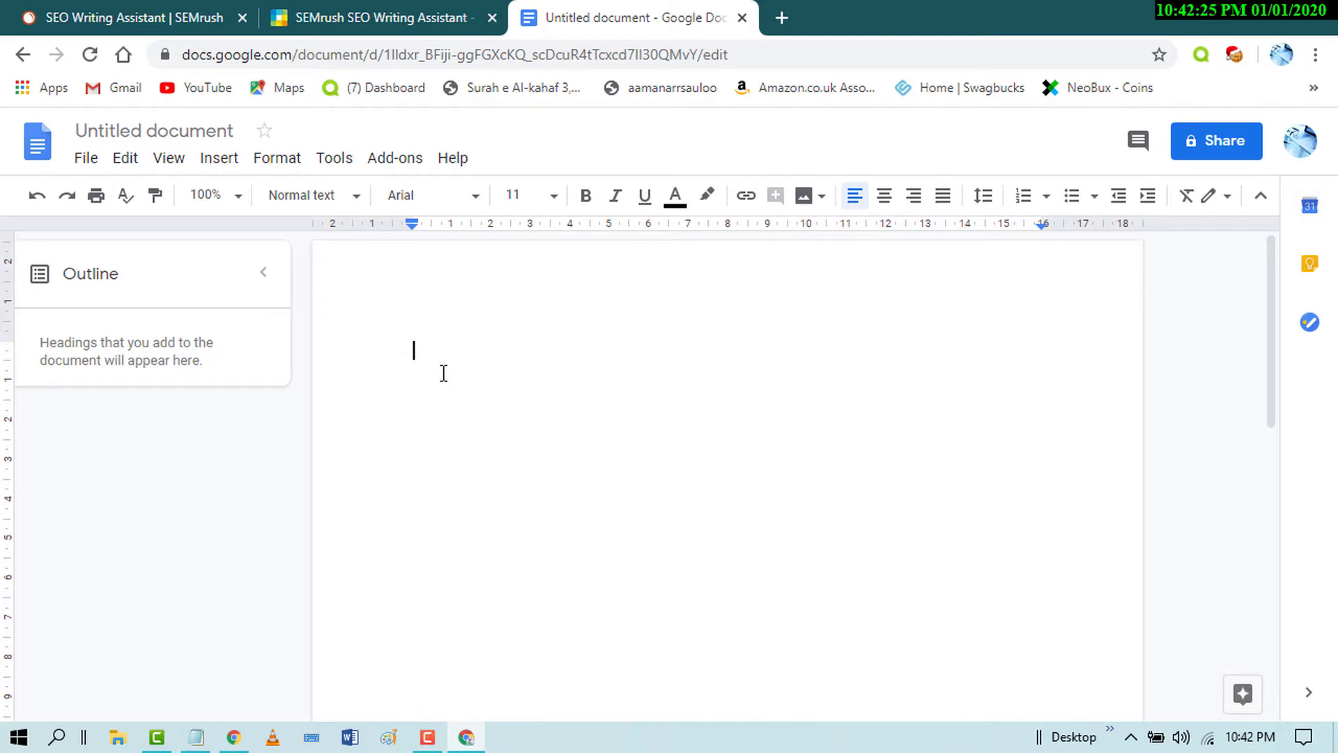
# Select and copy the full Excel Tips tutorials article in Notepad
pyautogui.click(195, 736)
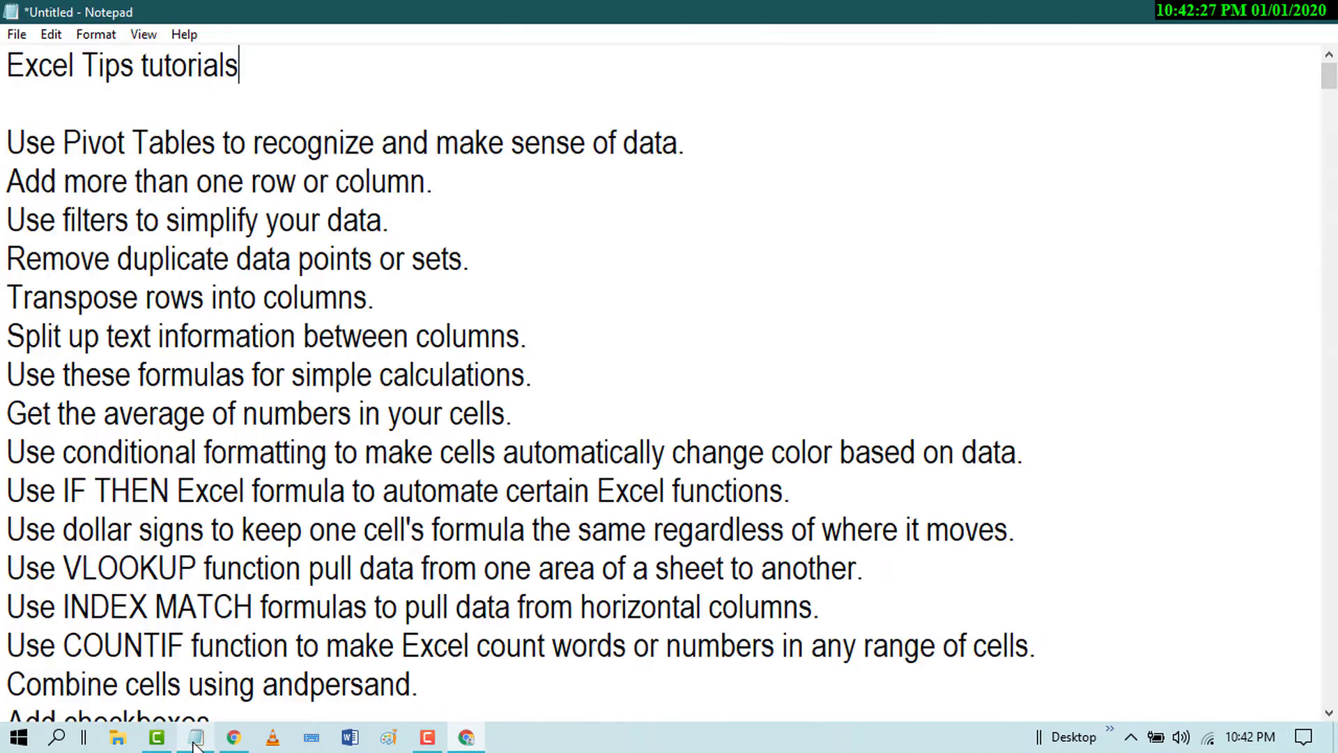
pyautogui.moveTo(7, 65); pyautogui.dragTo(64, 259)
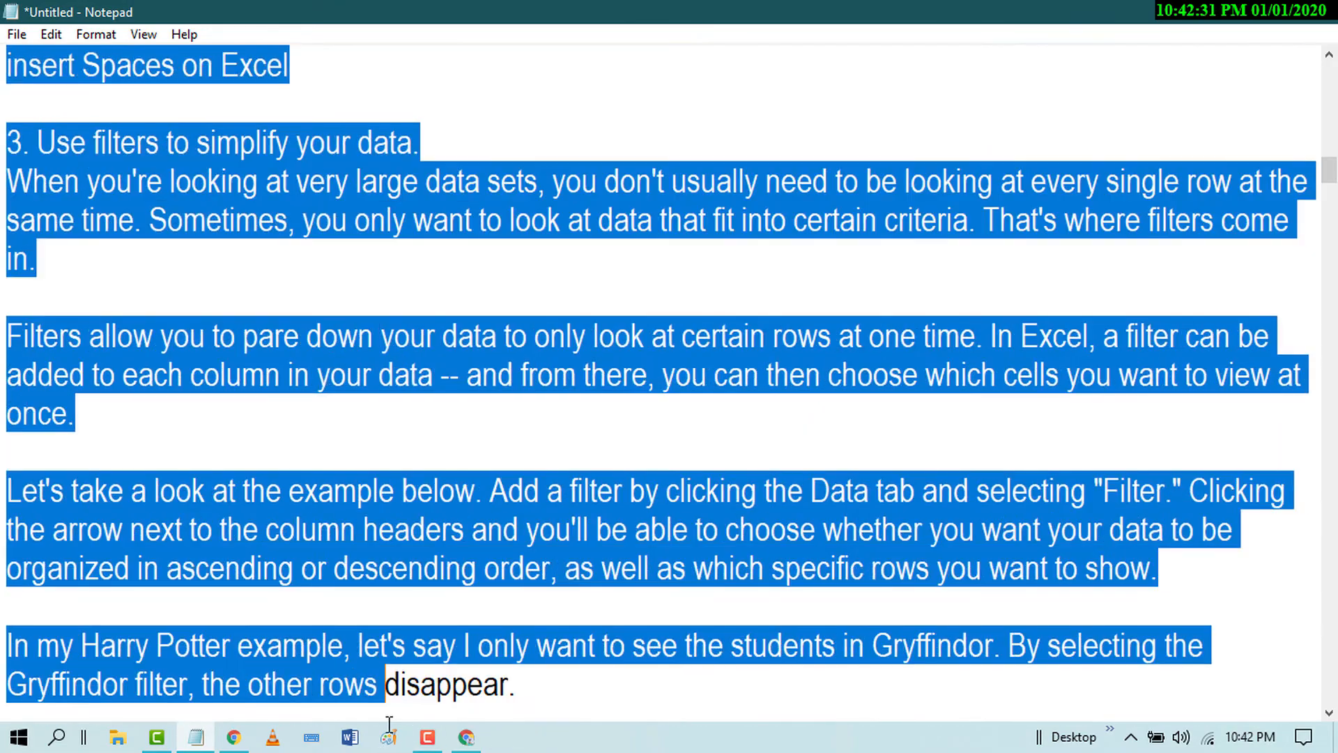
pyautogui.scroll(-3)
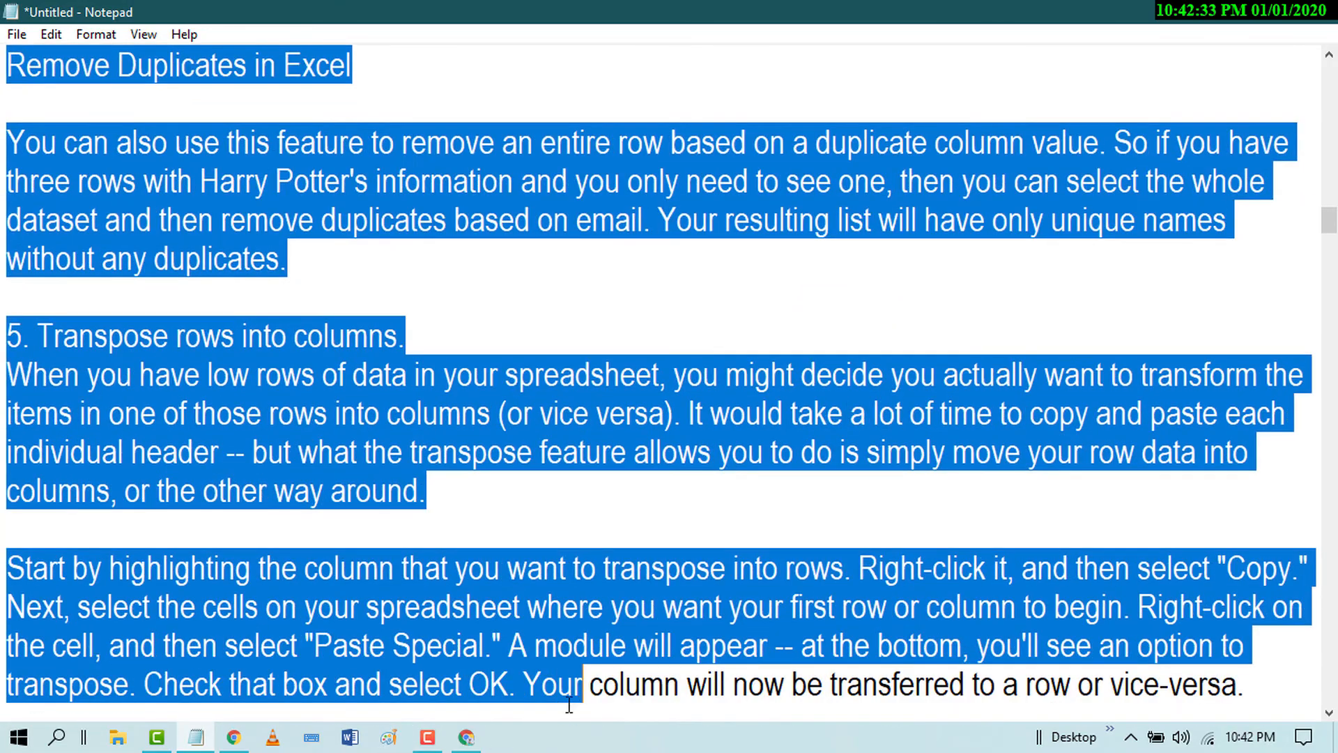
pyautogui.scroll(-3)
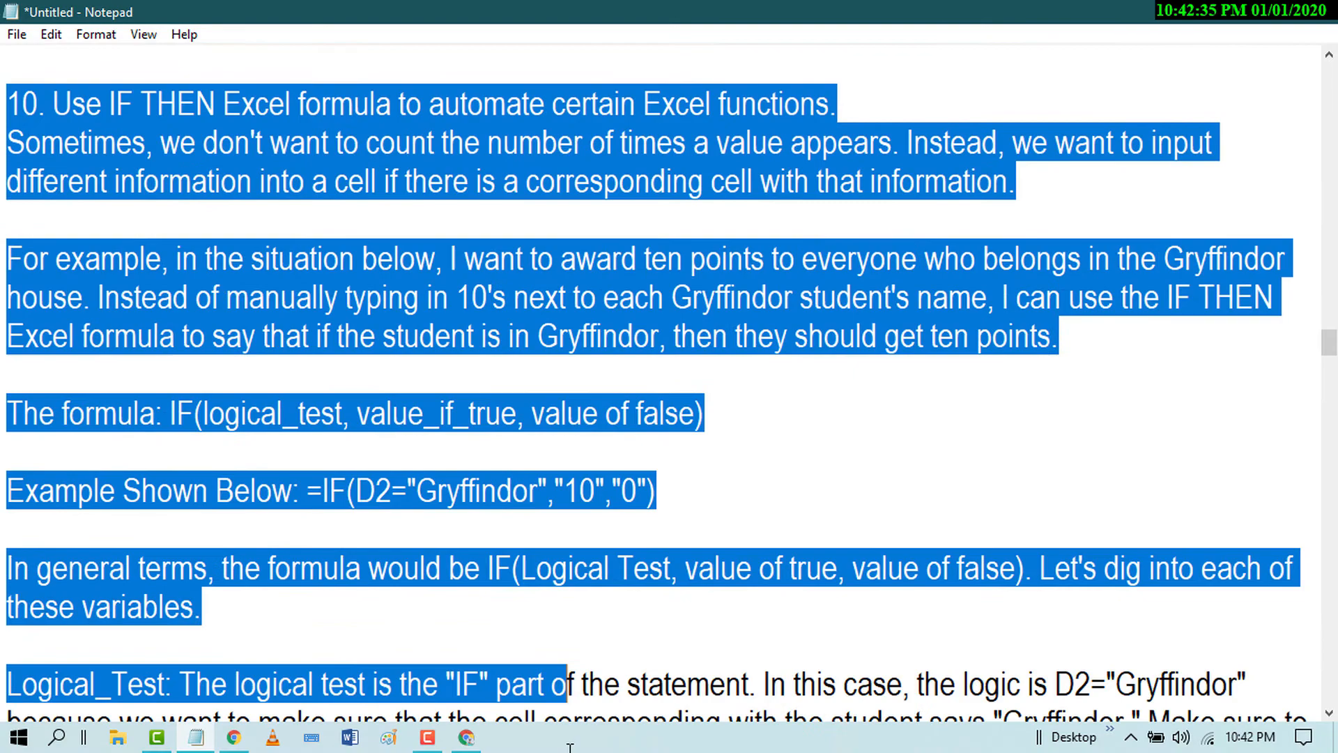
pyautogui.scroll(-3)
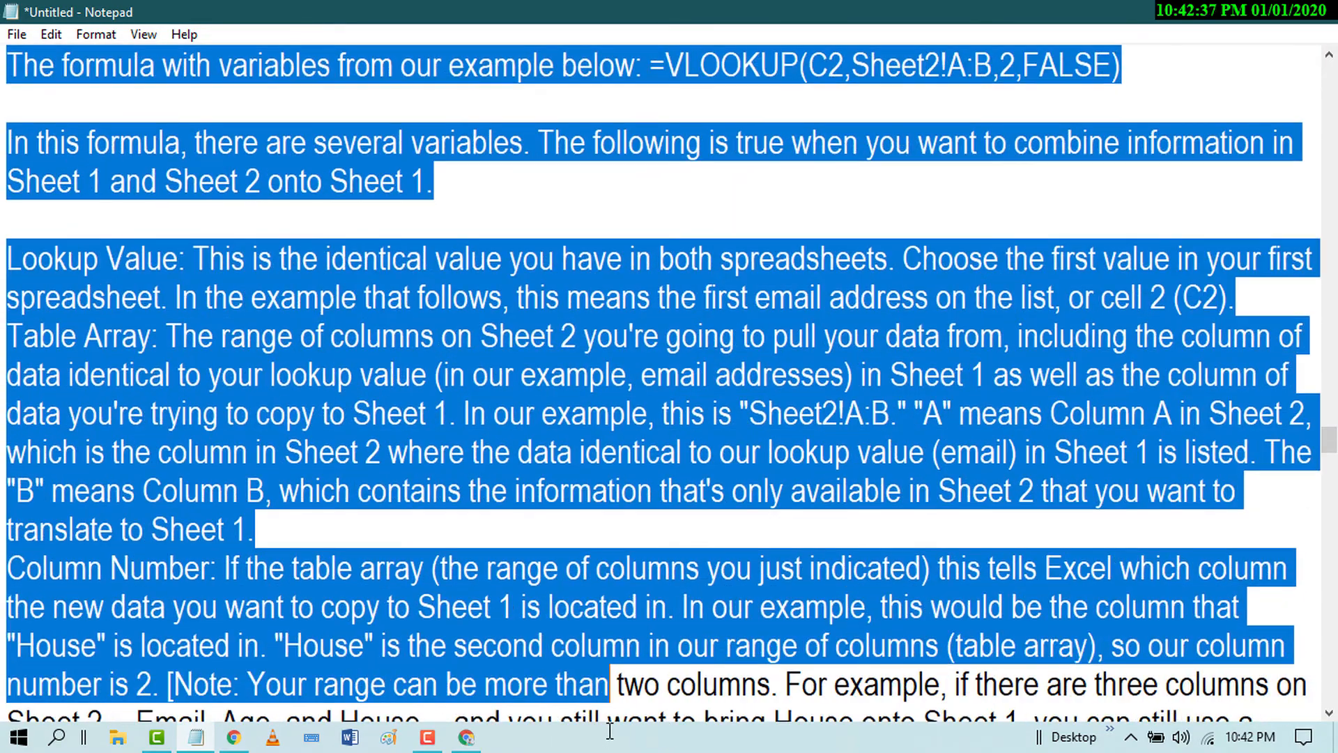
pyautogui.scroll(-3)
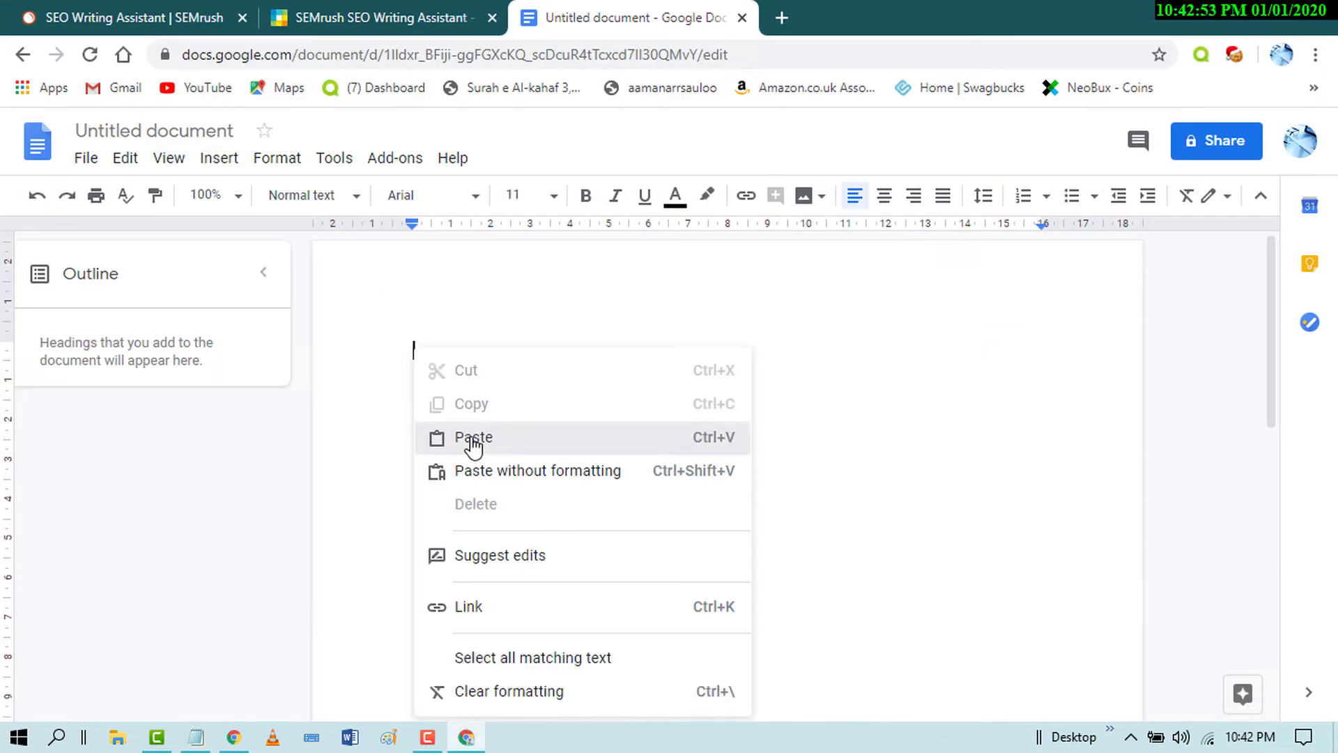
# Paste the Excel Tips article into the document and open the Add-ons menu
pyautogui.click(473, 437)
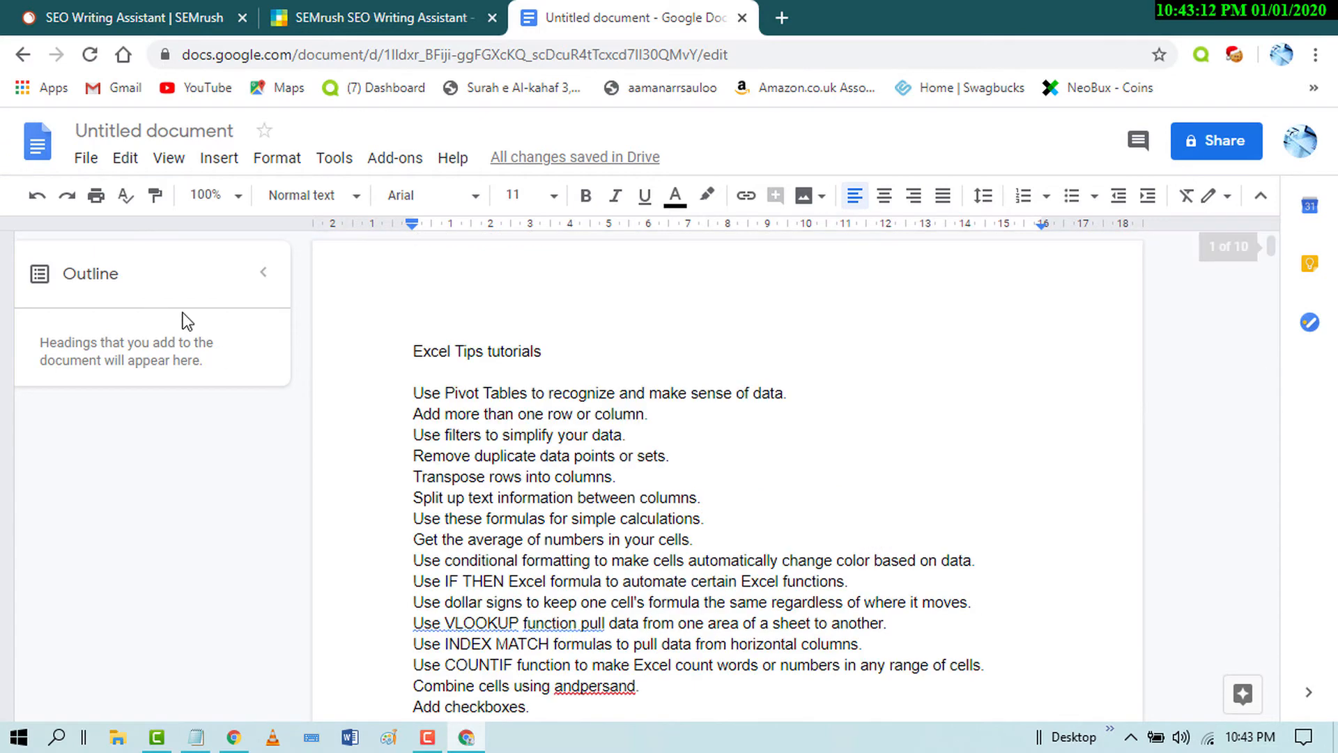
pyautogui.moveTo(410, 243)
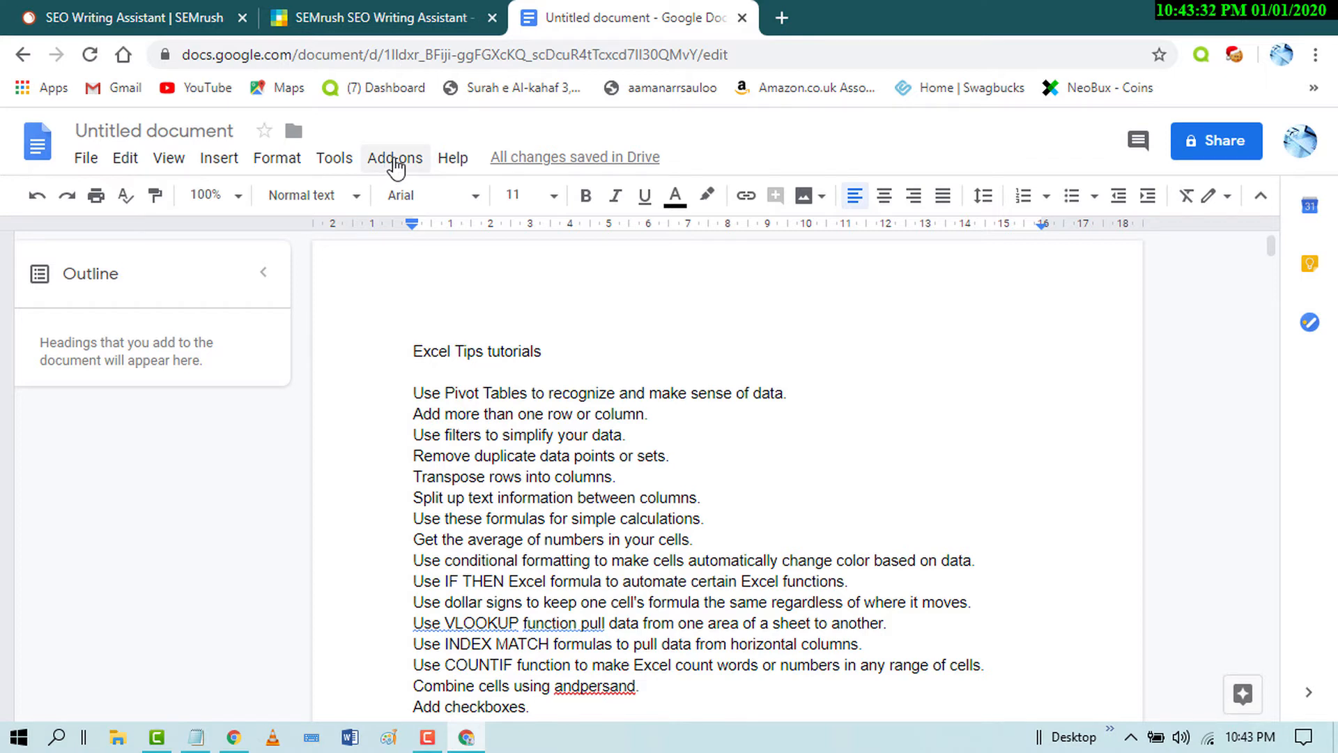
pyautogui.click(394, 158)
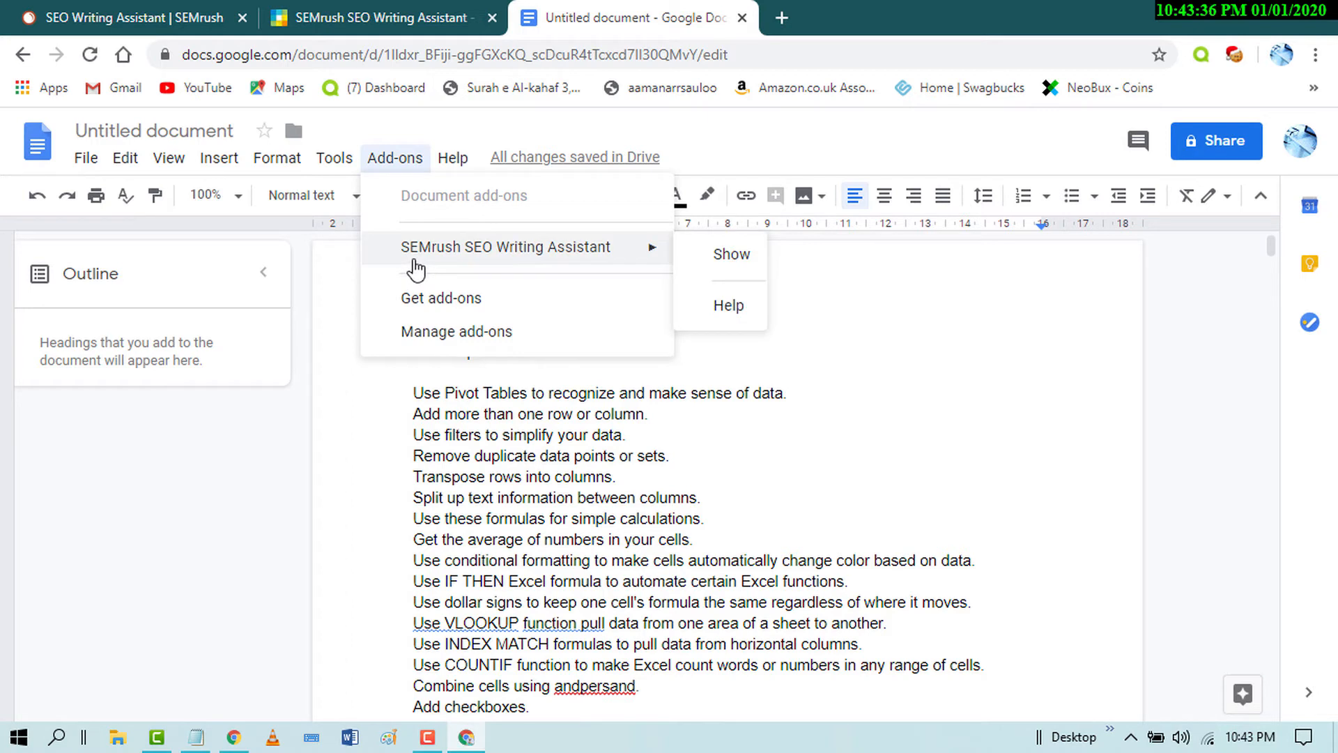
pyautogui.moveTo(524, 271)
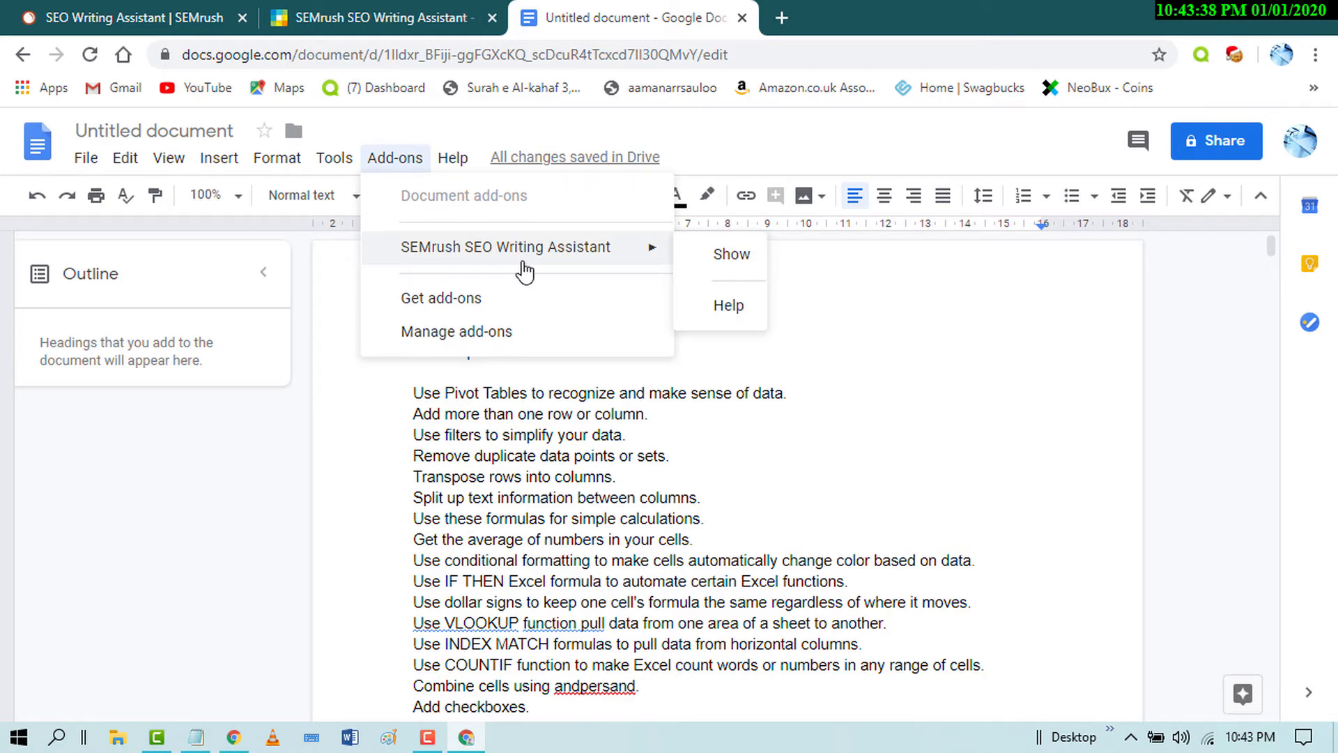
pyautogui.moveTo(730, 255)
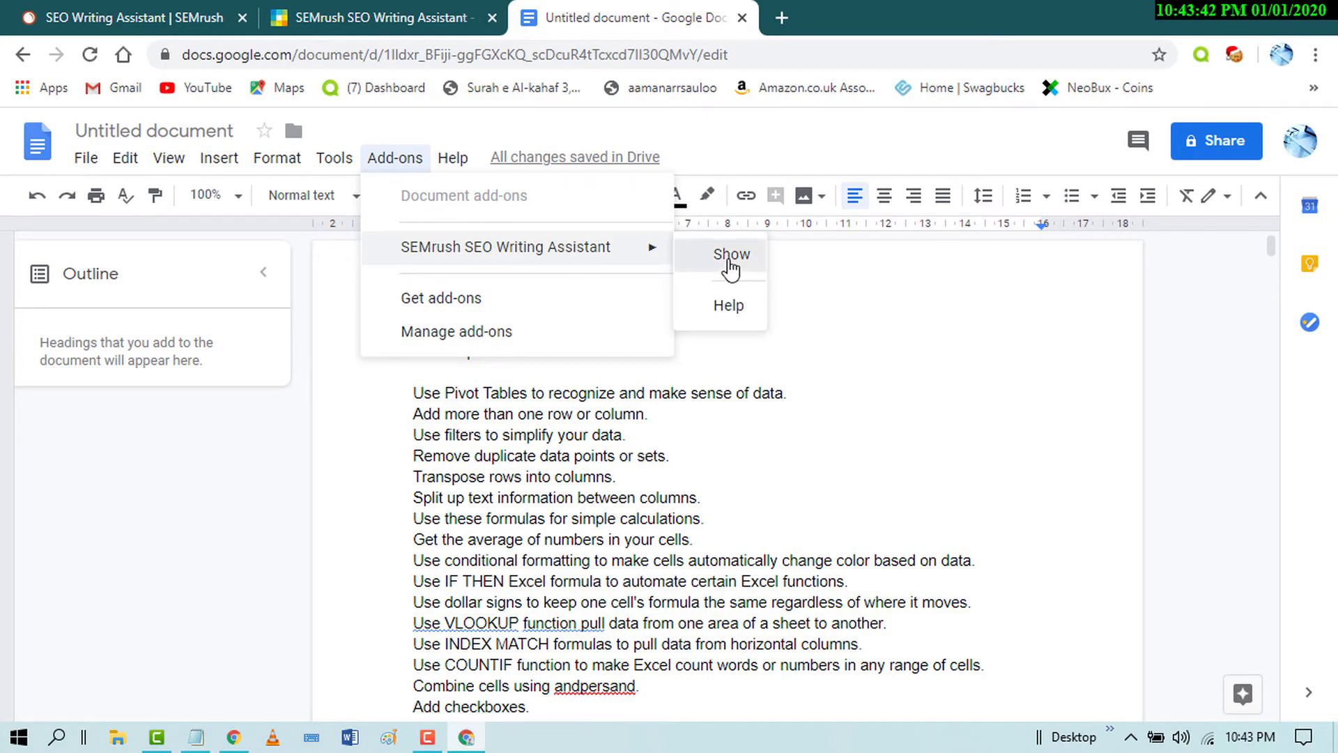
# Show the SEMrush SEO Writing Assistant sidebar and collapse the Outline panel
pyautogui.click(729, 254)
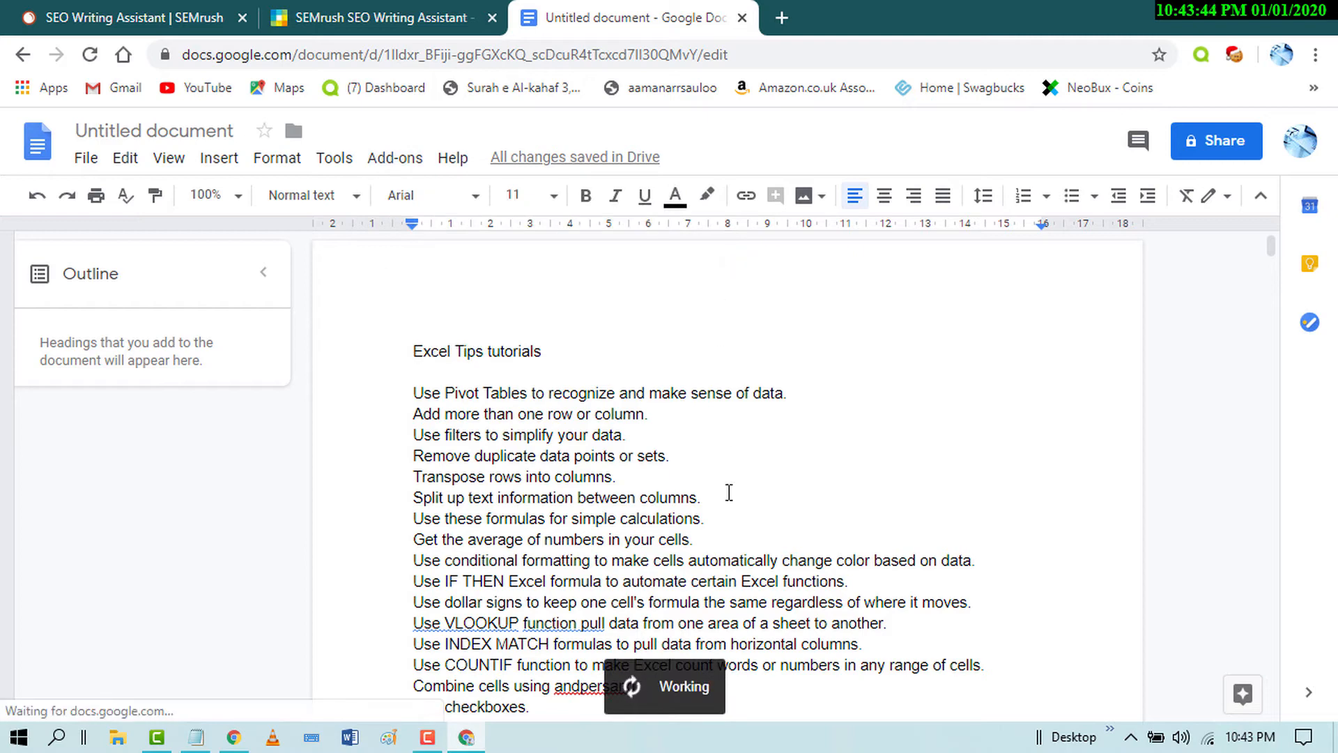
pyautogui.click(1308, 324)
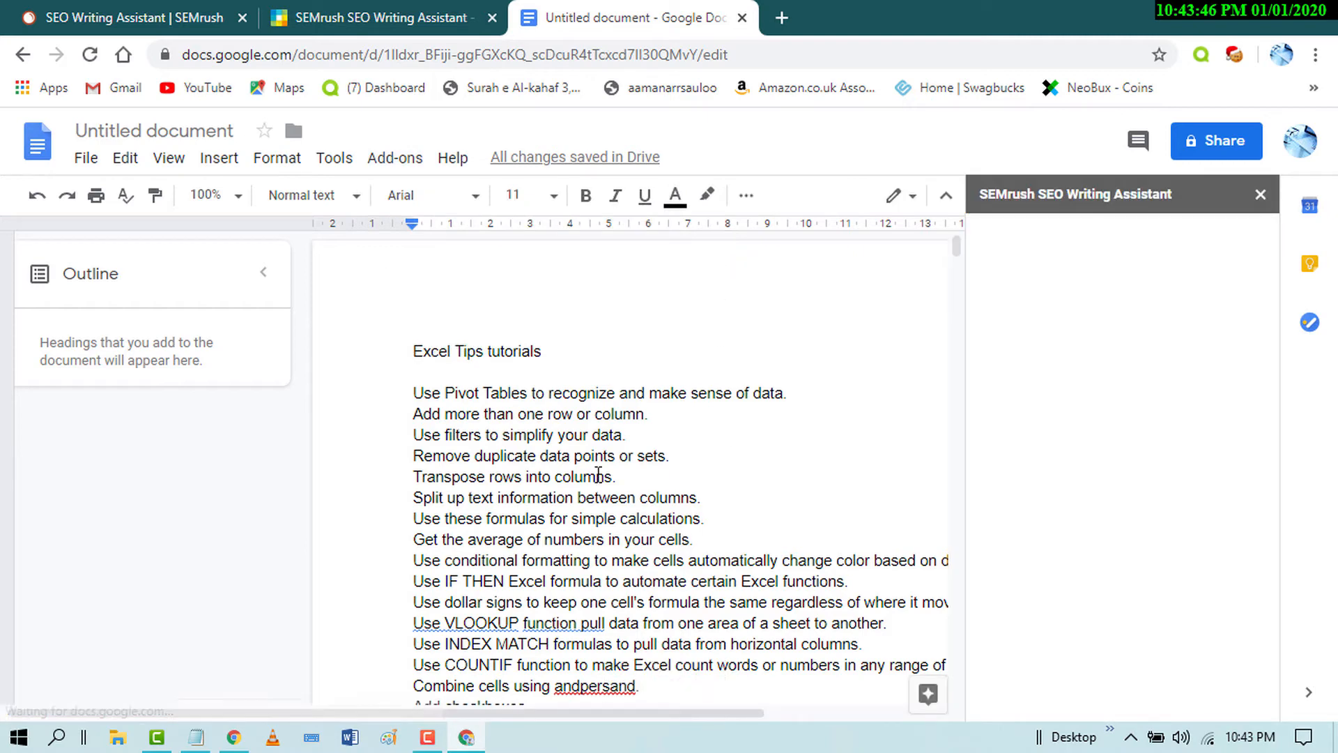
pyautogui.click(263, 274)
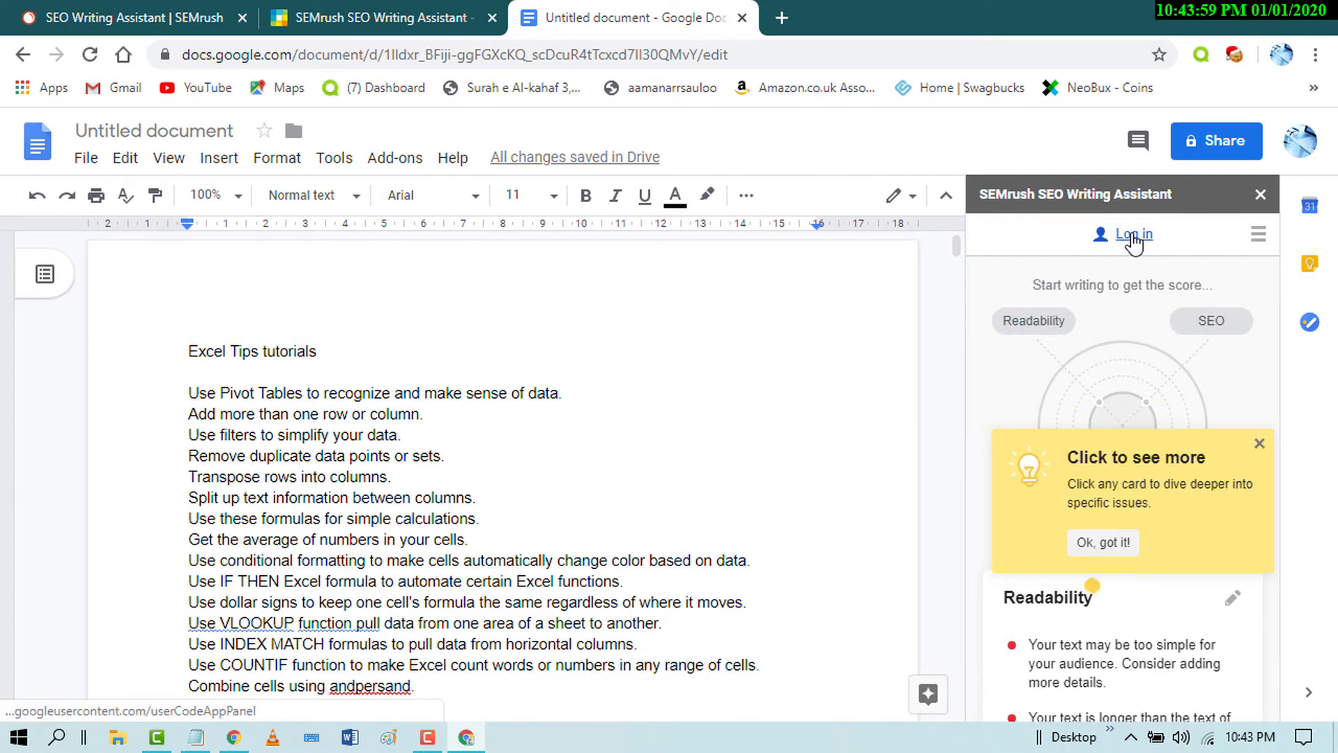
# Log in to the assistant and approve SEMrush OAuth access
pyautogui.click(1133, 235)
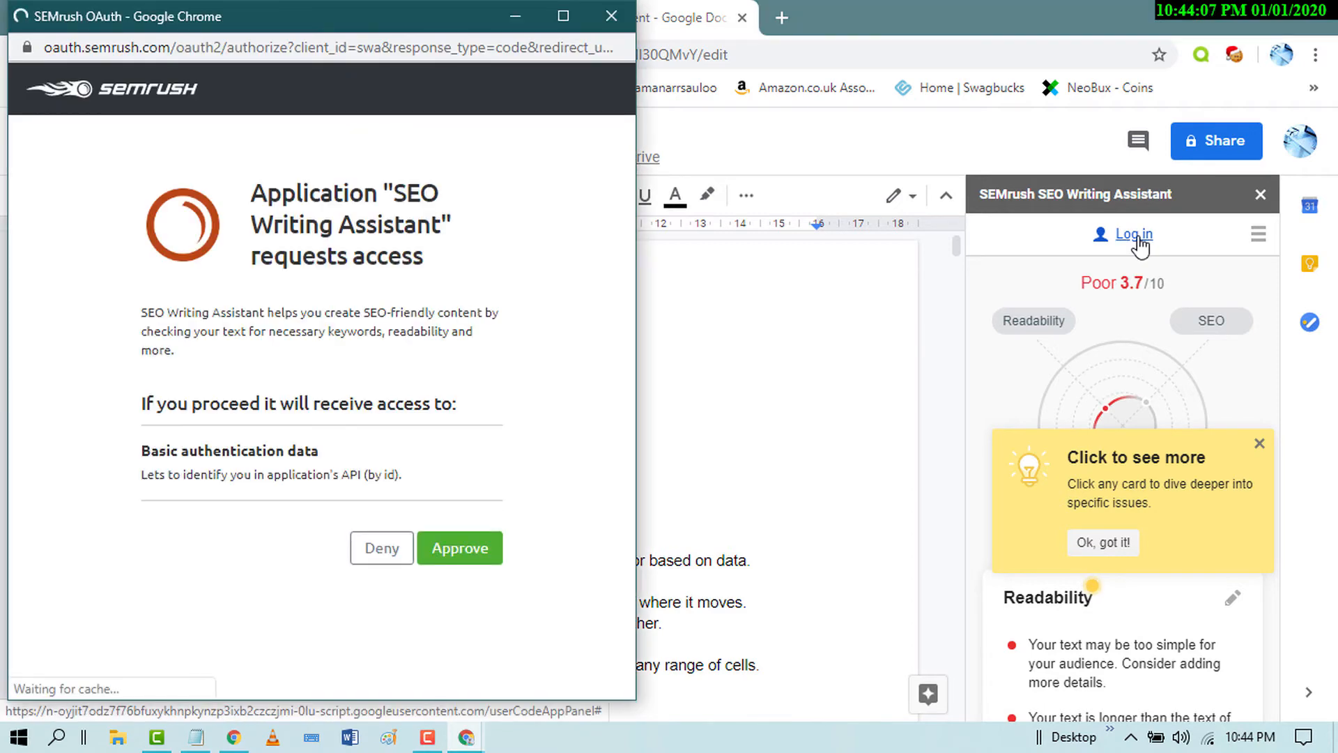
pyautogui.moveTo(459, 547)
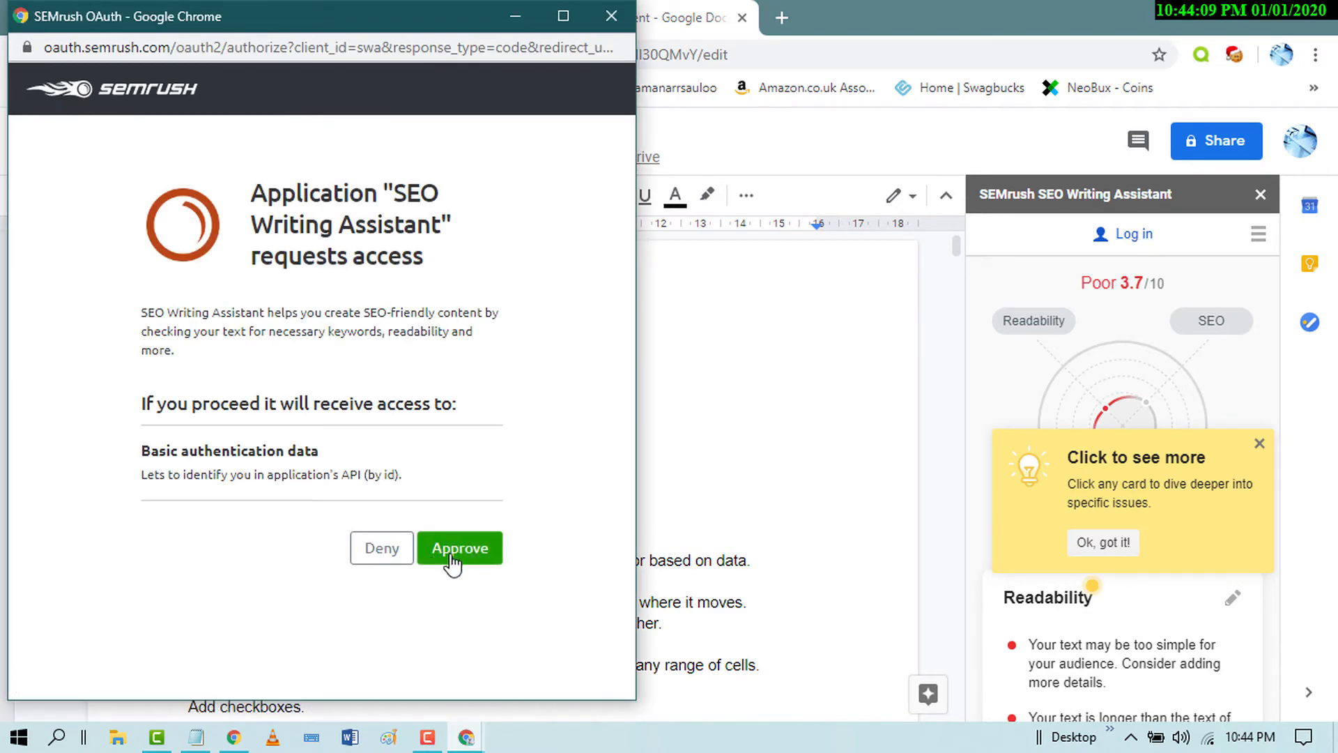
pyautogui.click(460, 547)
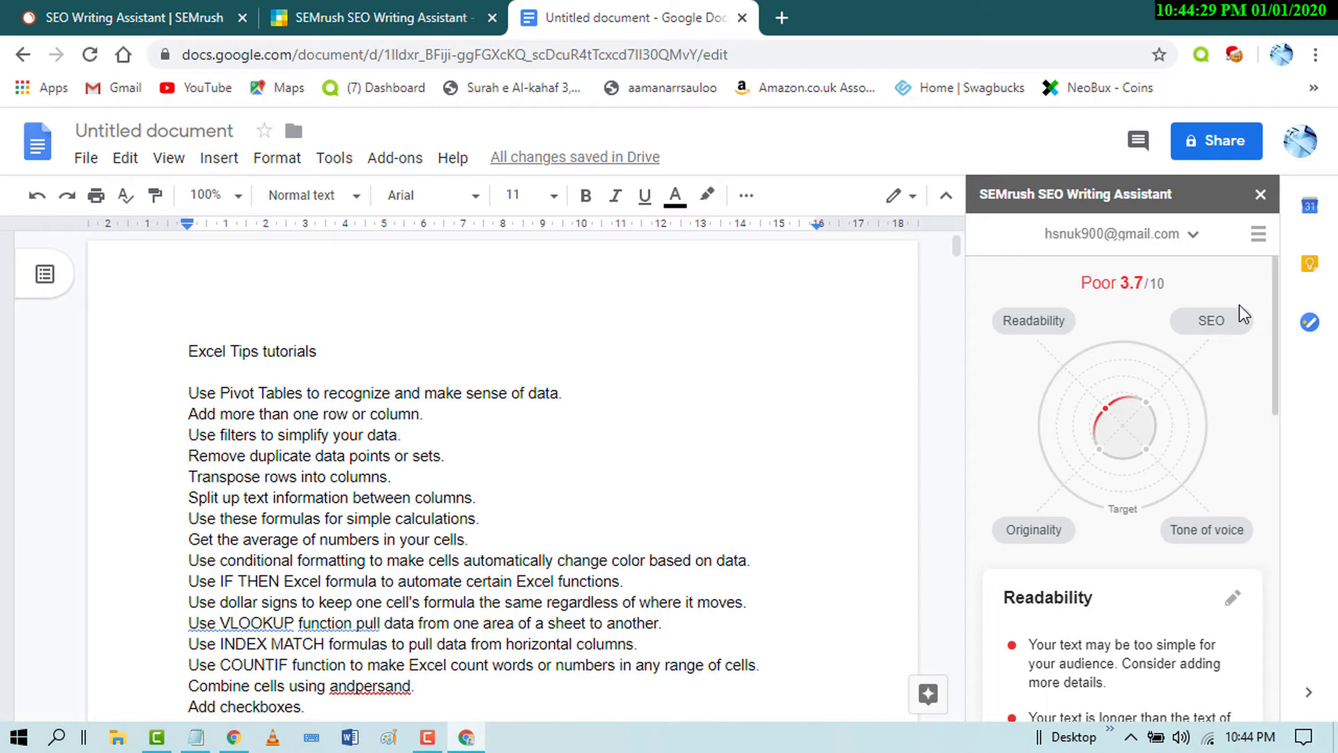
pyautogui.moveTo(1122, 282)
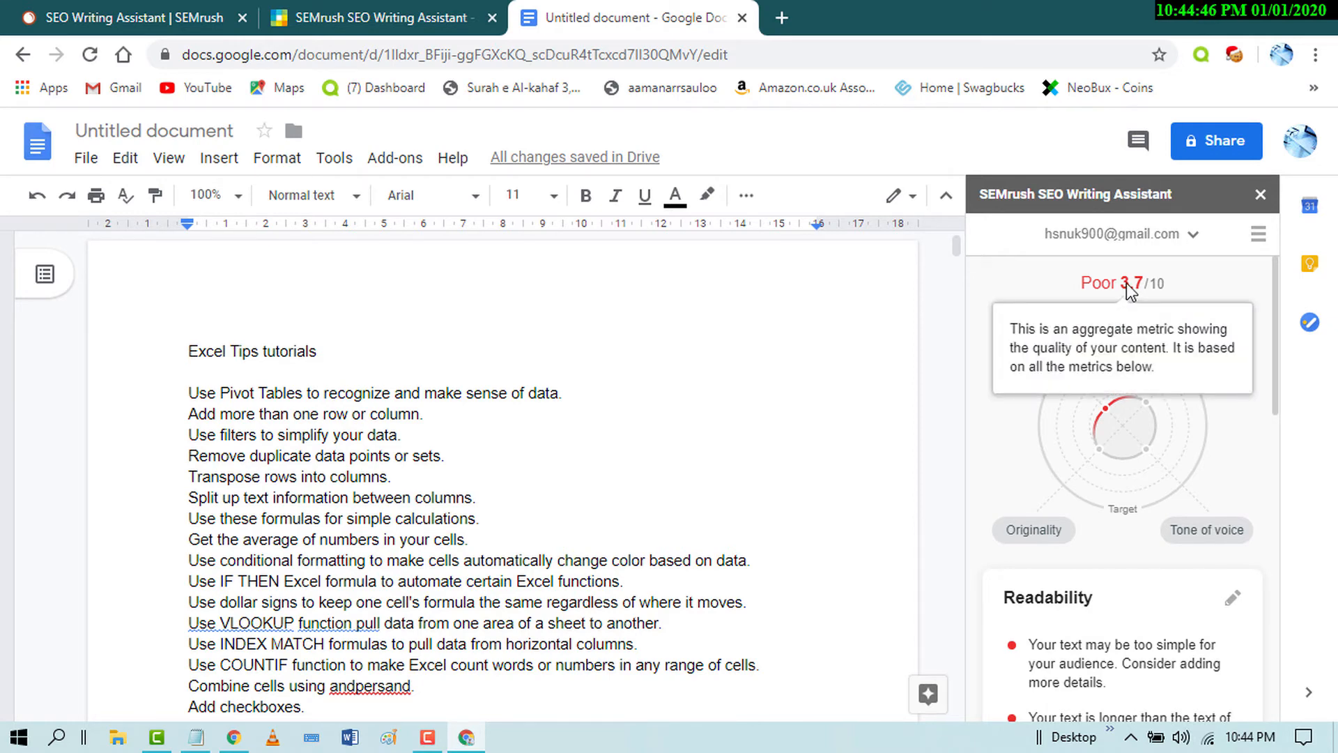
pyautogui.scroll(-3)
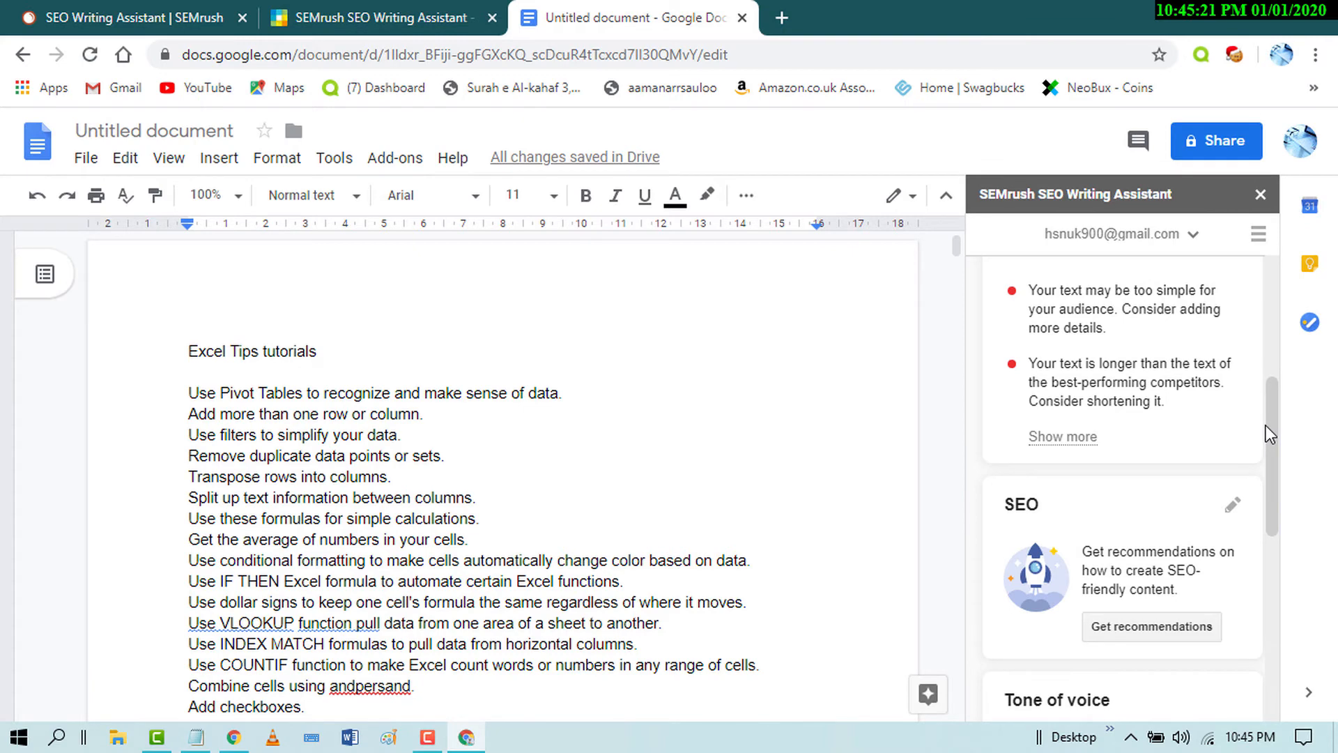
pyautogui.scroll(-3)
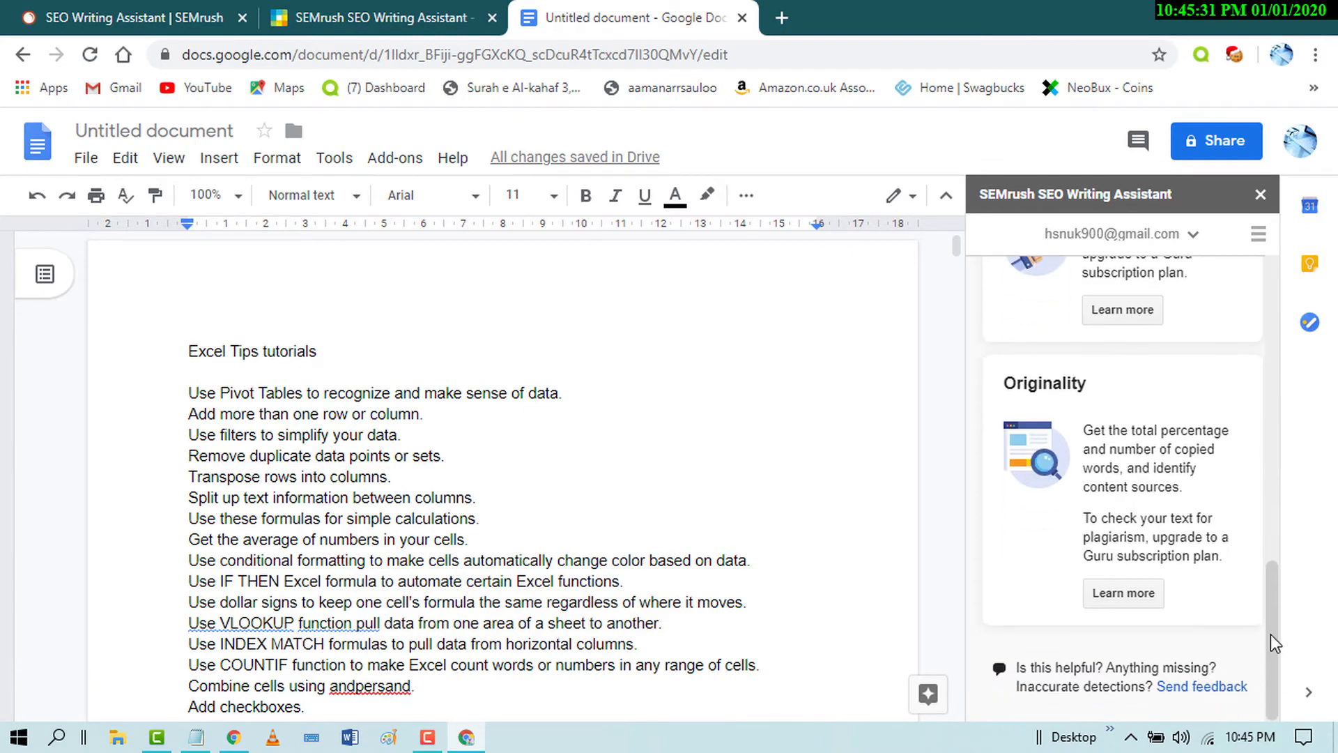
pyautogui.scroll(3)
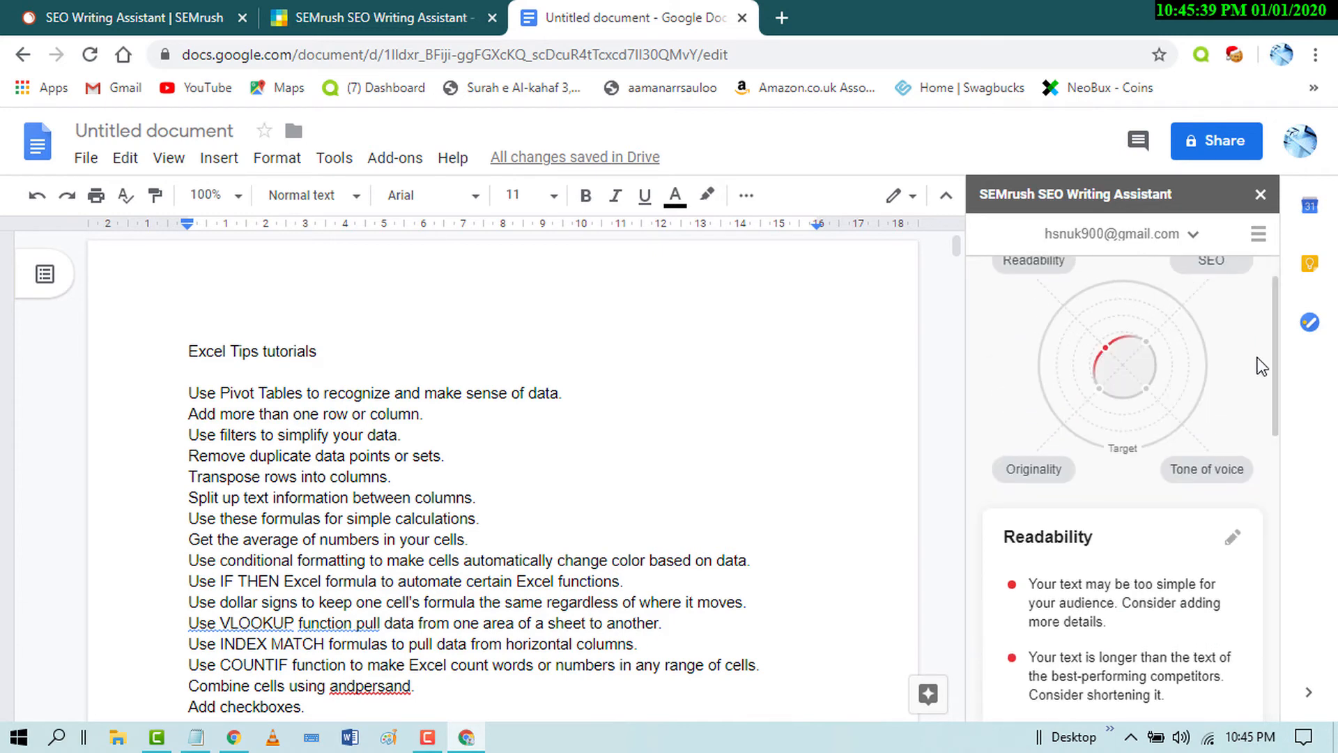
pyautogui.scroll(-3)
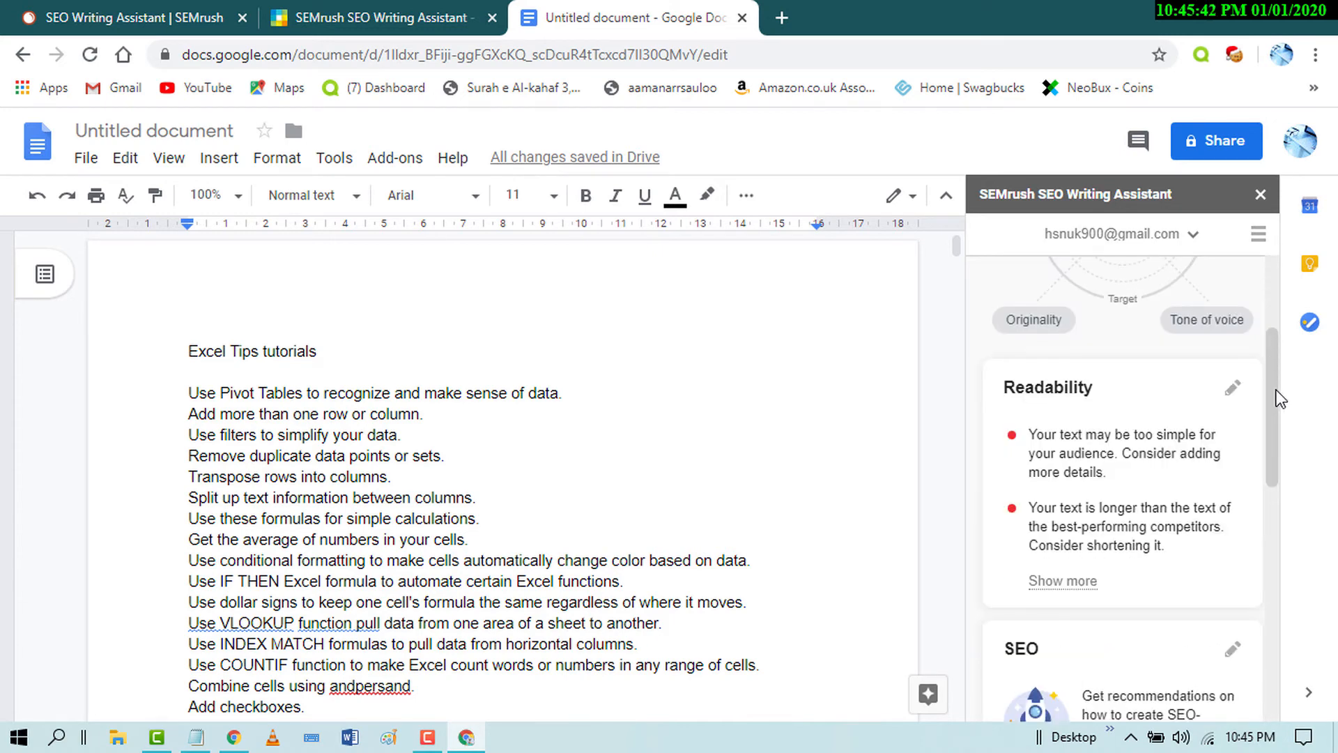
pyautogui.scroll(-3)
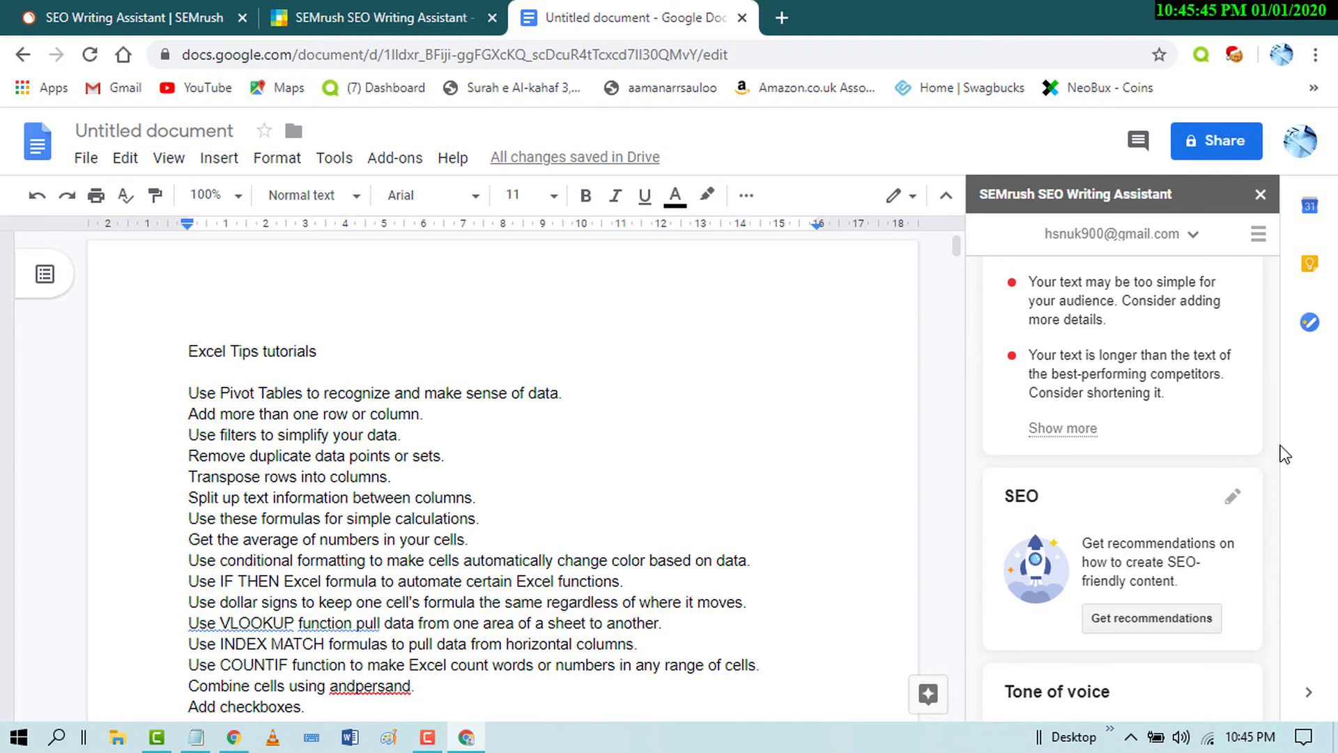
pyautogui.scroll(-3)
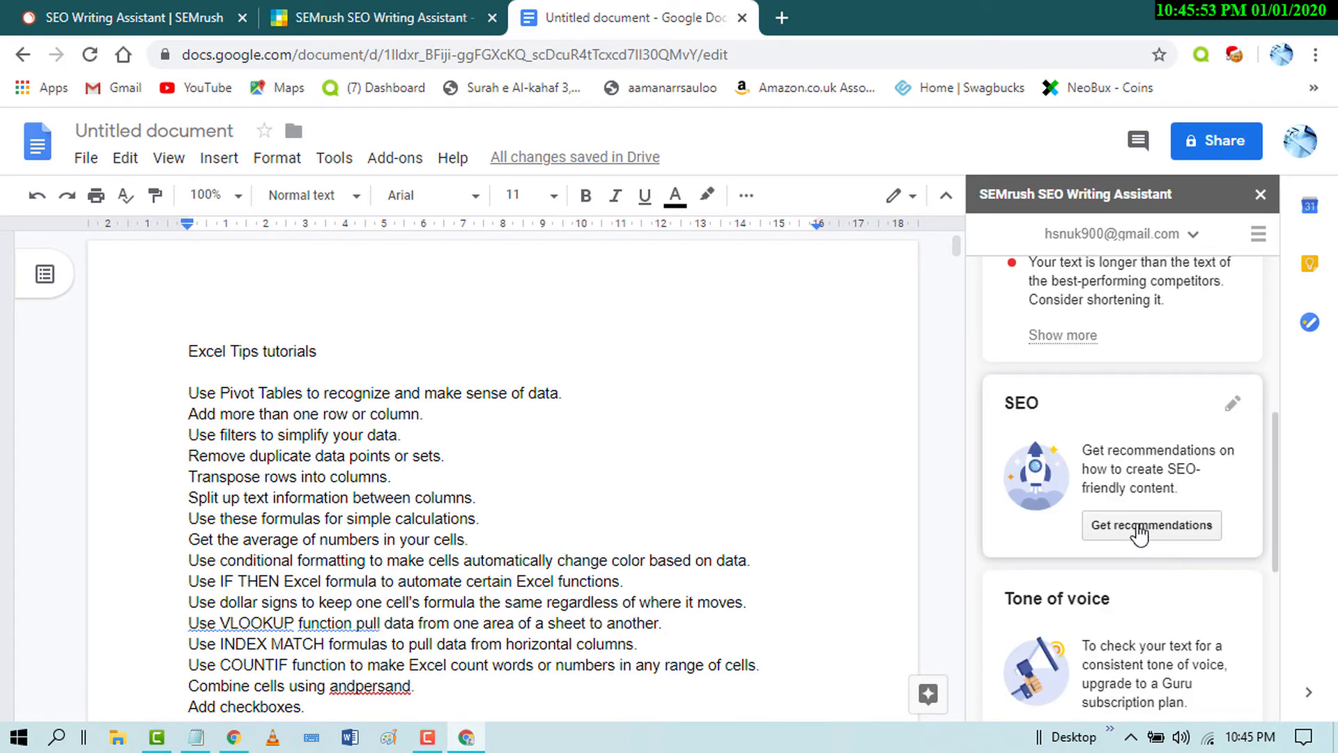
# Paste 'excel tips tutorials' as the target keyword and get recommendations
pyautogui.click(1151, 525)
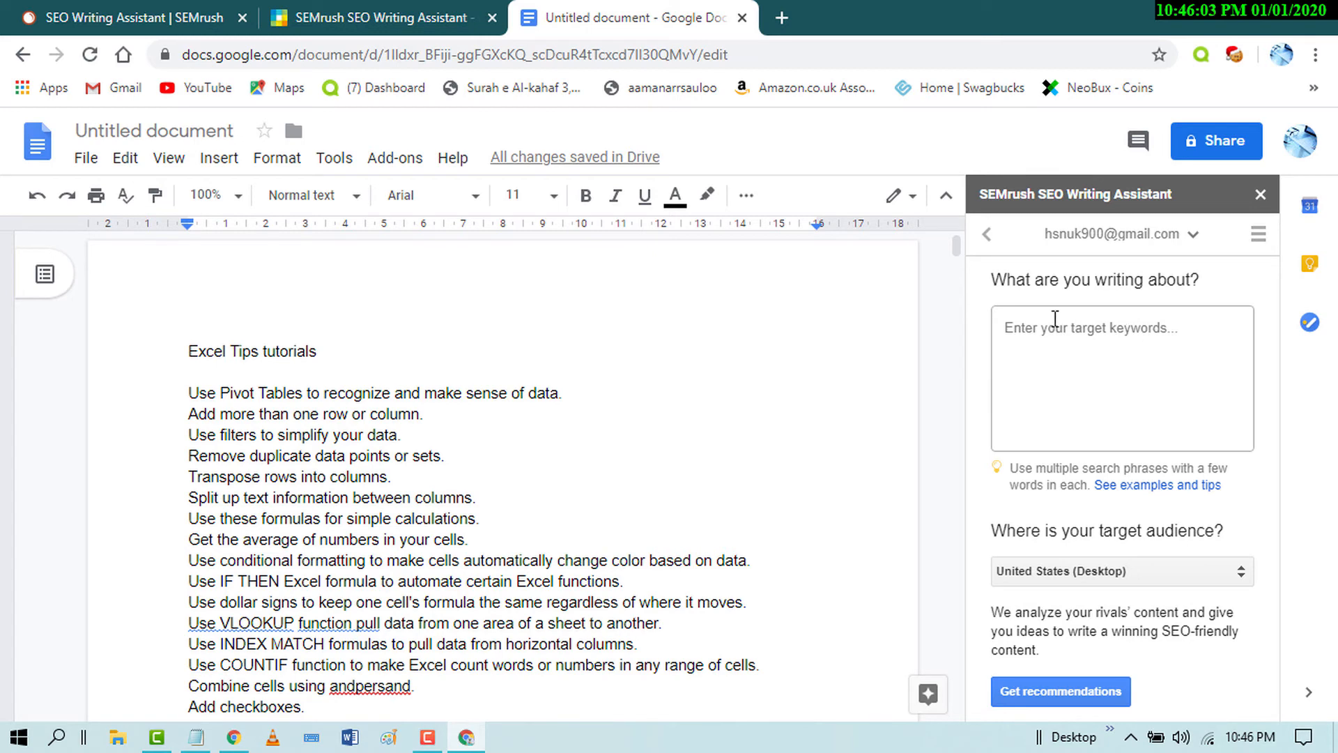
pyautogui.moveTo(1091, 327)
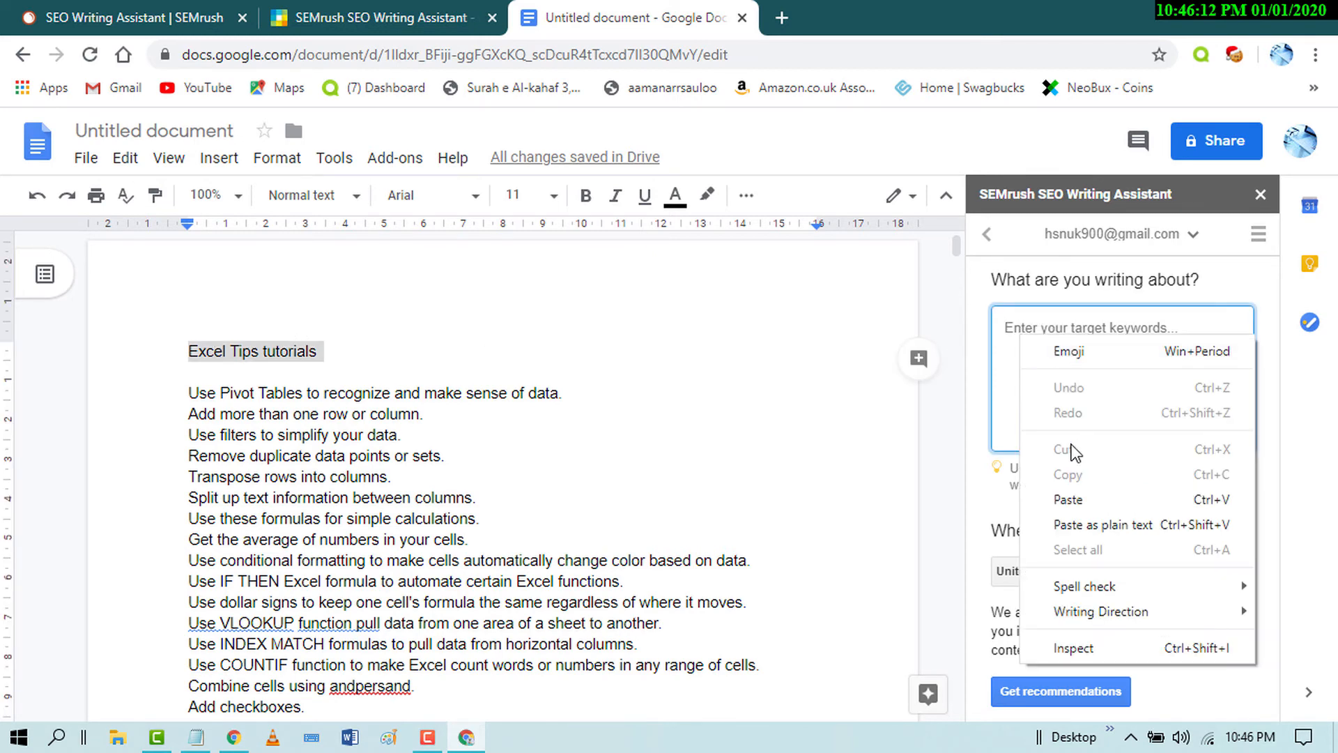
pyautogui.click(1067, 499)
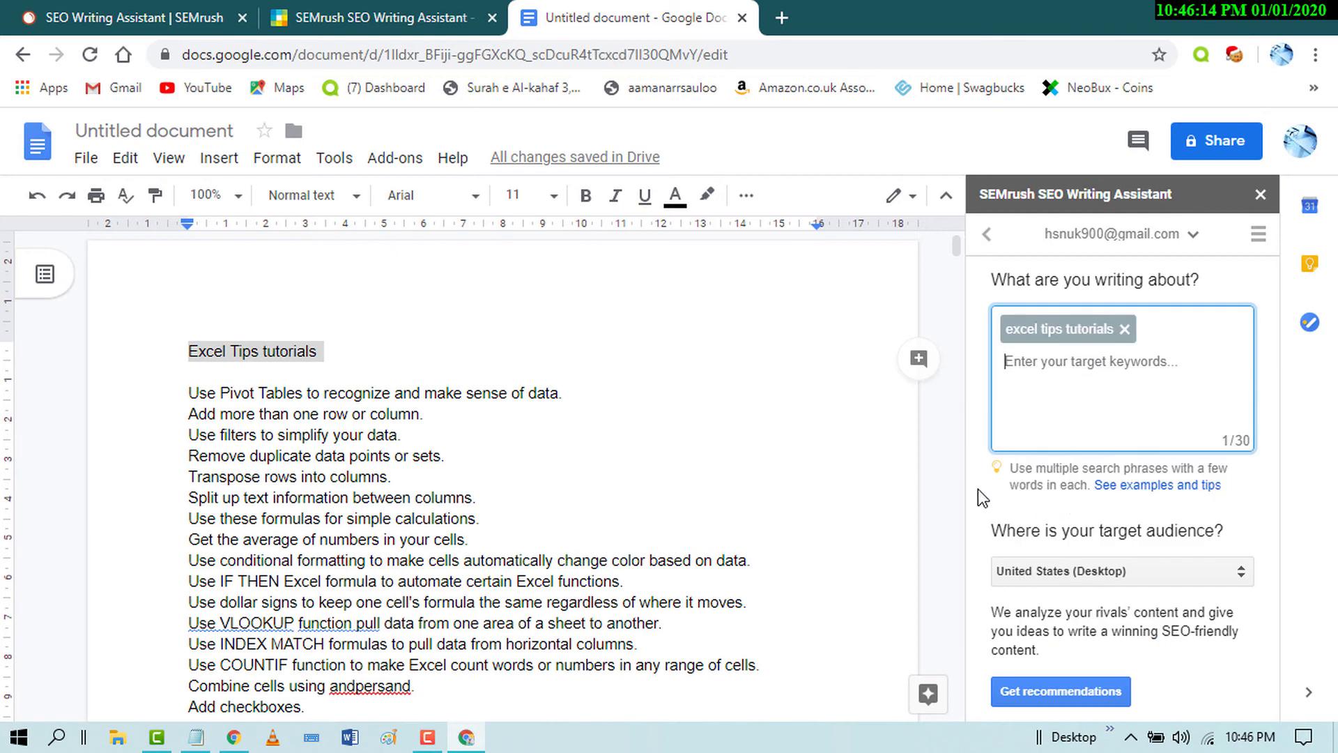
pyautogui.moveTo(1050, 554)
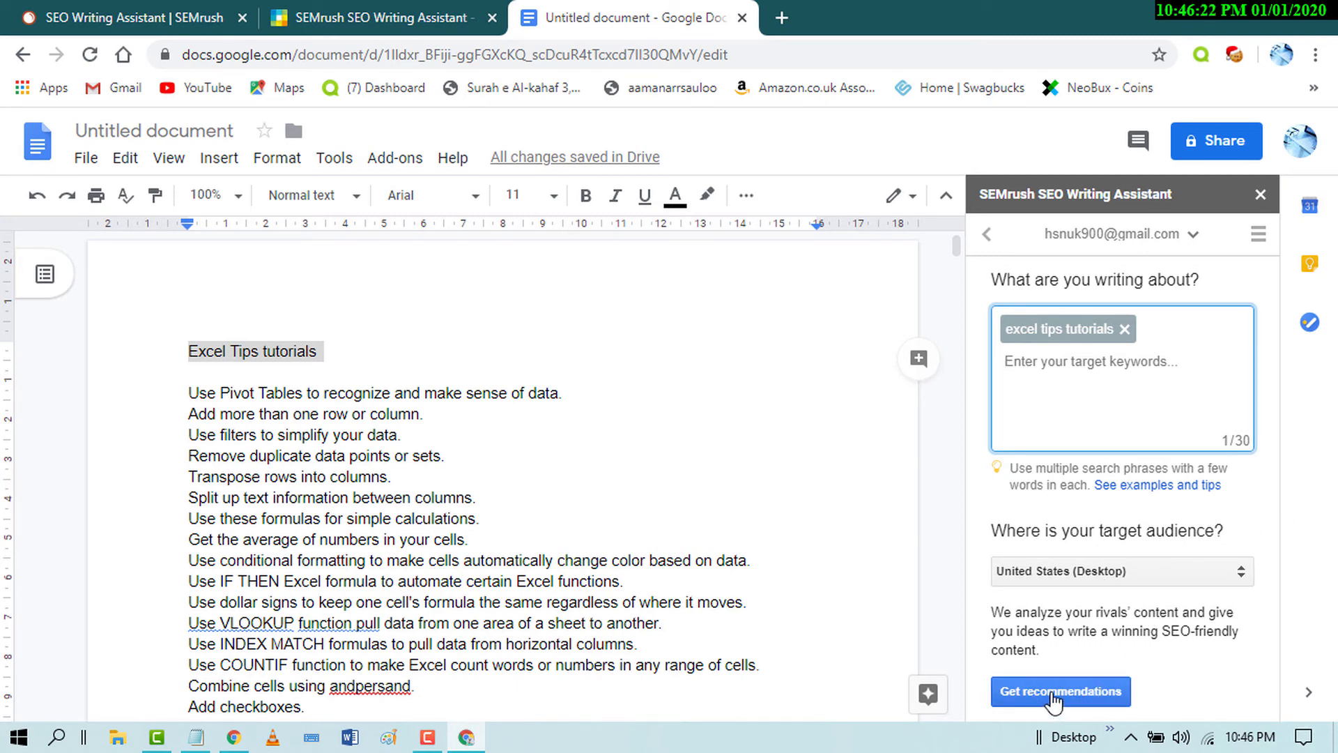
pyautogui.click(1060, 692)
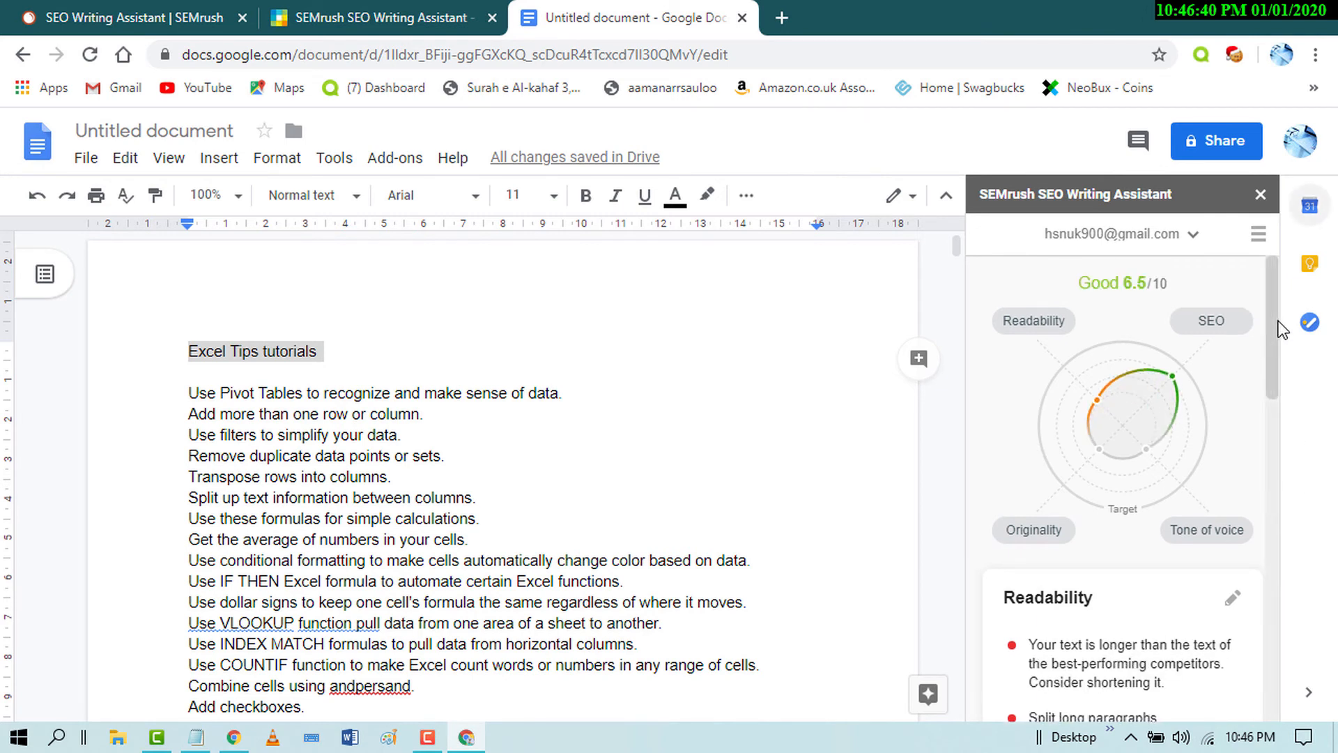
pyautogui.moveTo(1107, 496)
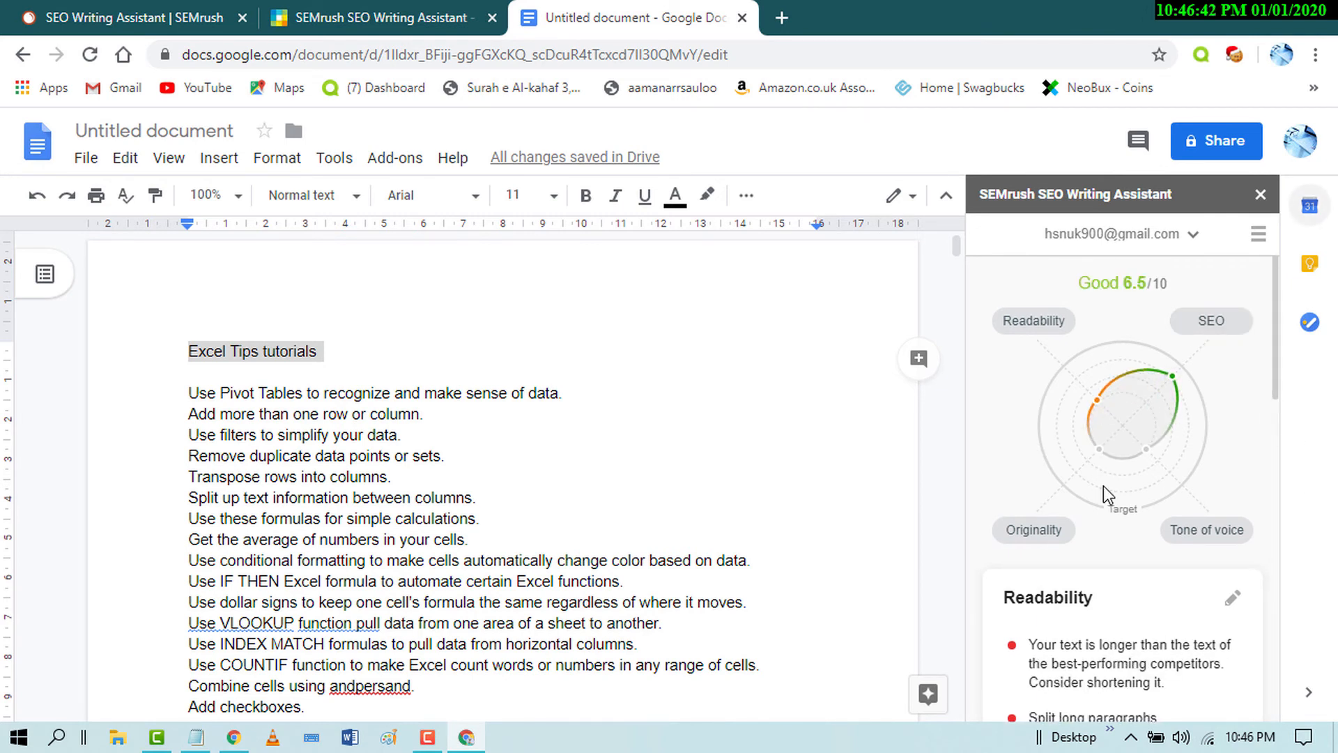
# Scroll the sidebar to recommended keywords like 'excel spreadsheets' and 'keyboard shortcuts'
pyautogui.scroll(-3)
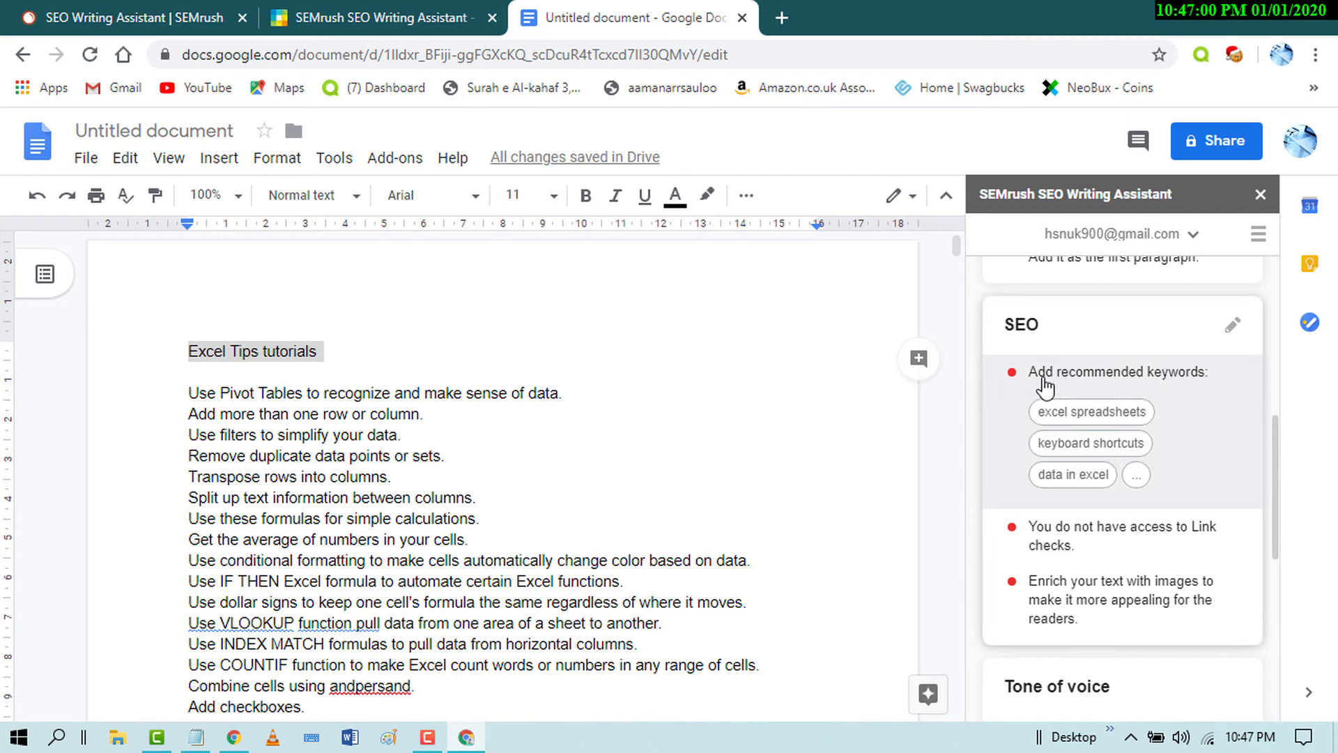
pyautogui.moveTo(1124, 396)
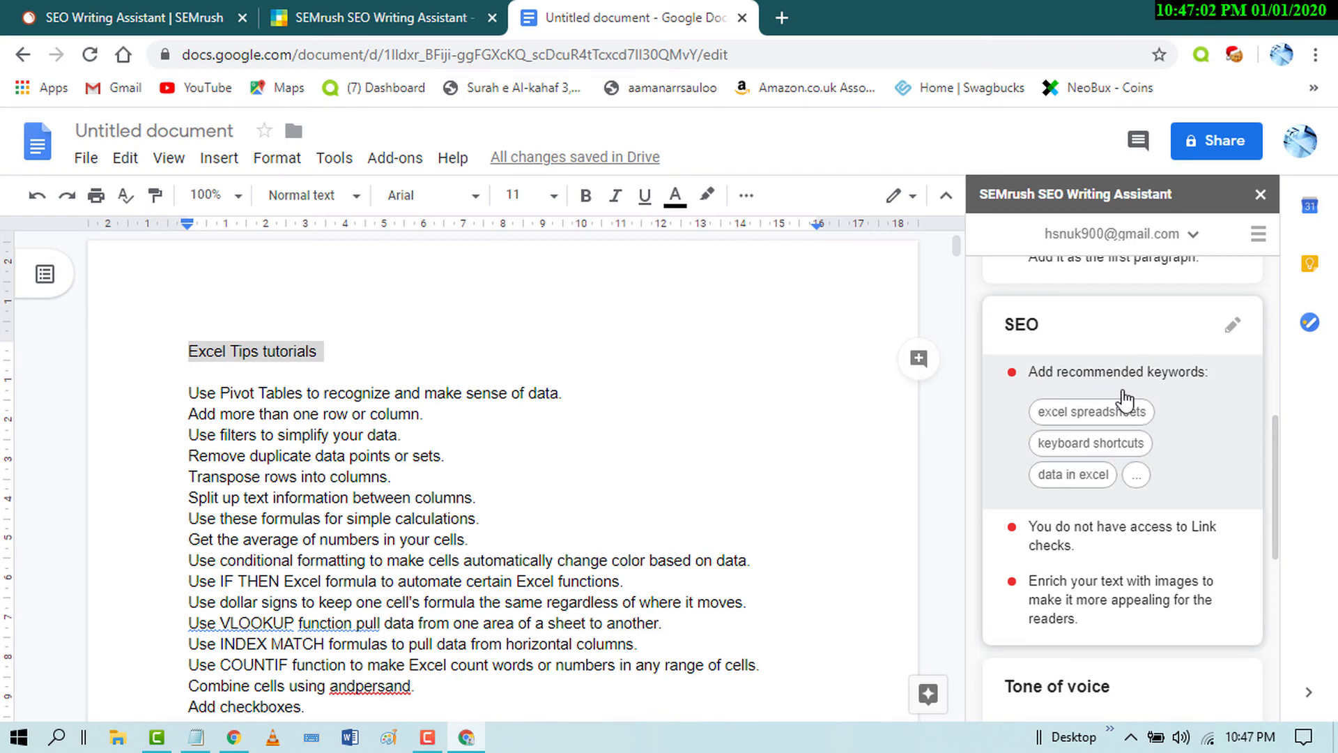
pyautogui.scroll(-3)
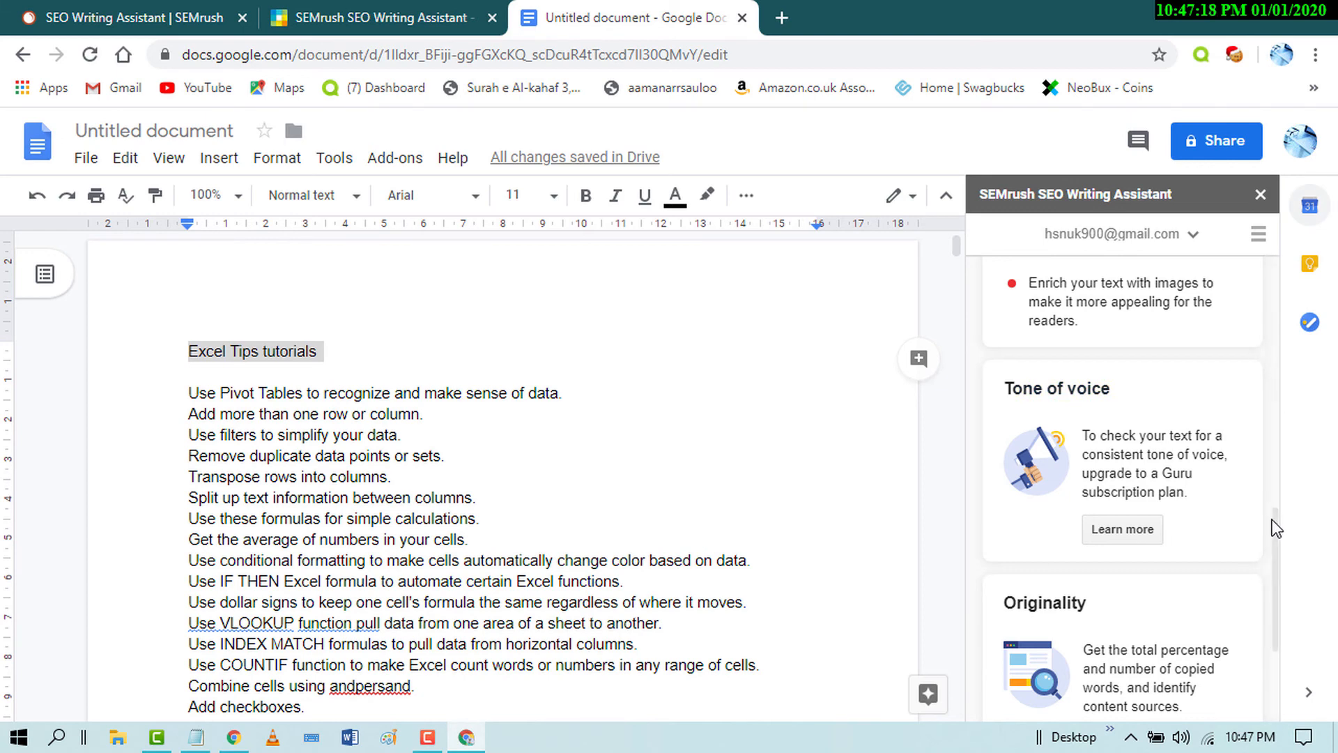
pyautogui.scroll(-3)
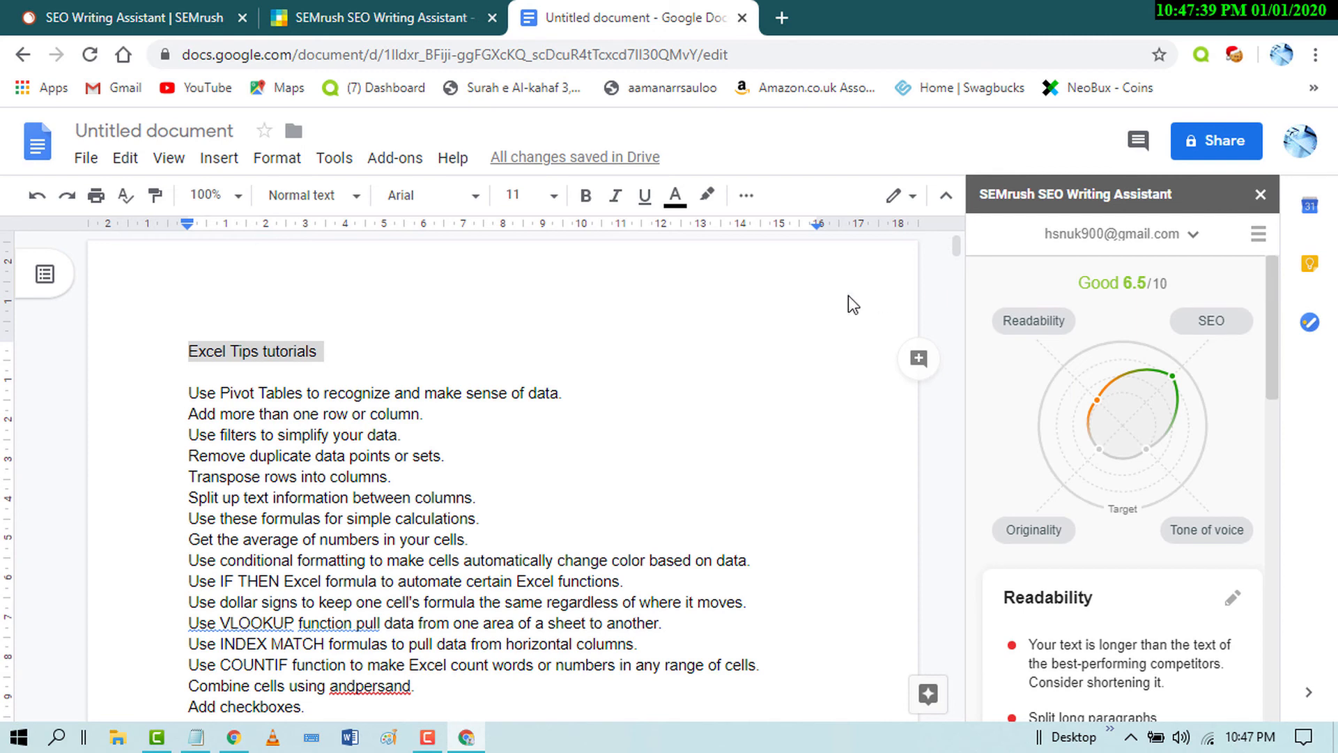
pyautogui.moveTo(1262, 369)
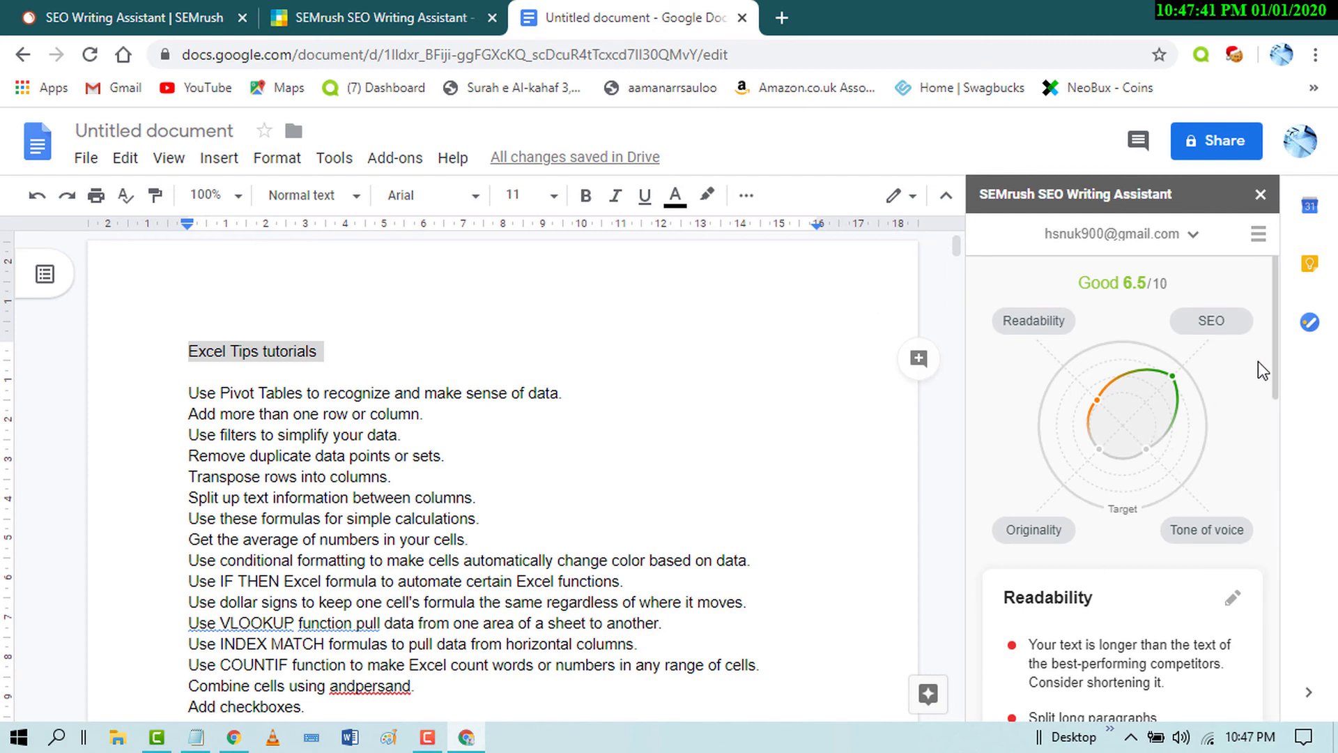
pyautogui.moveTo(989, 516)
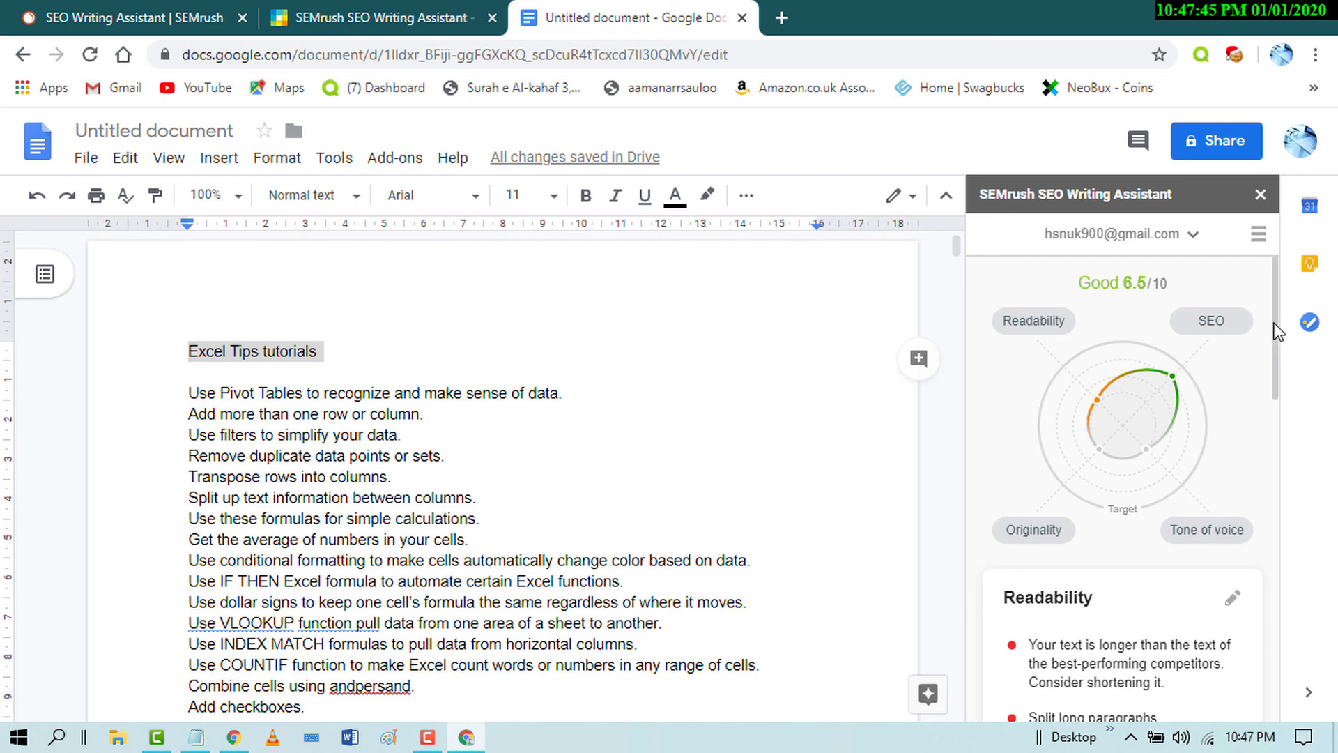
pyautogui.scroll(-3)
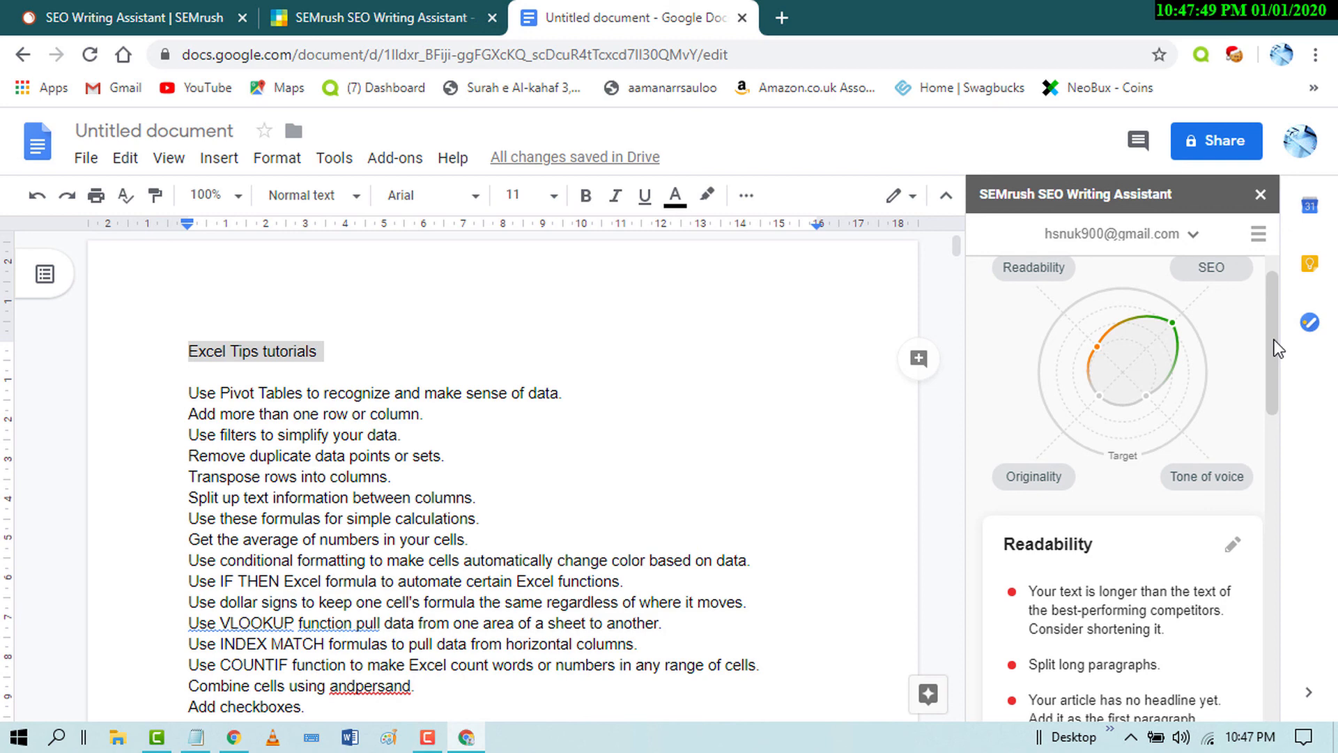
pyautogui.moveTo(1275, 358)
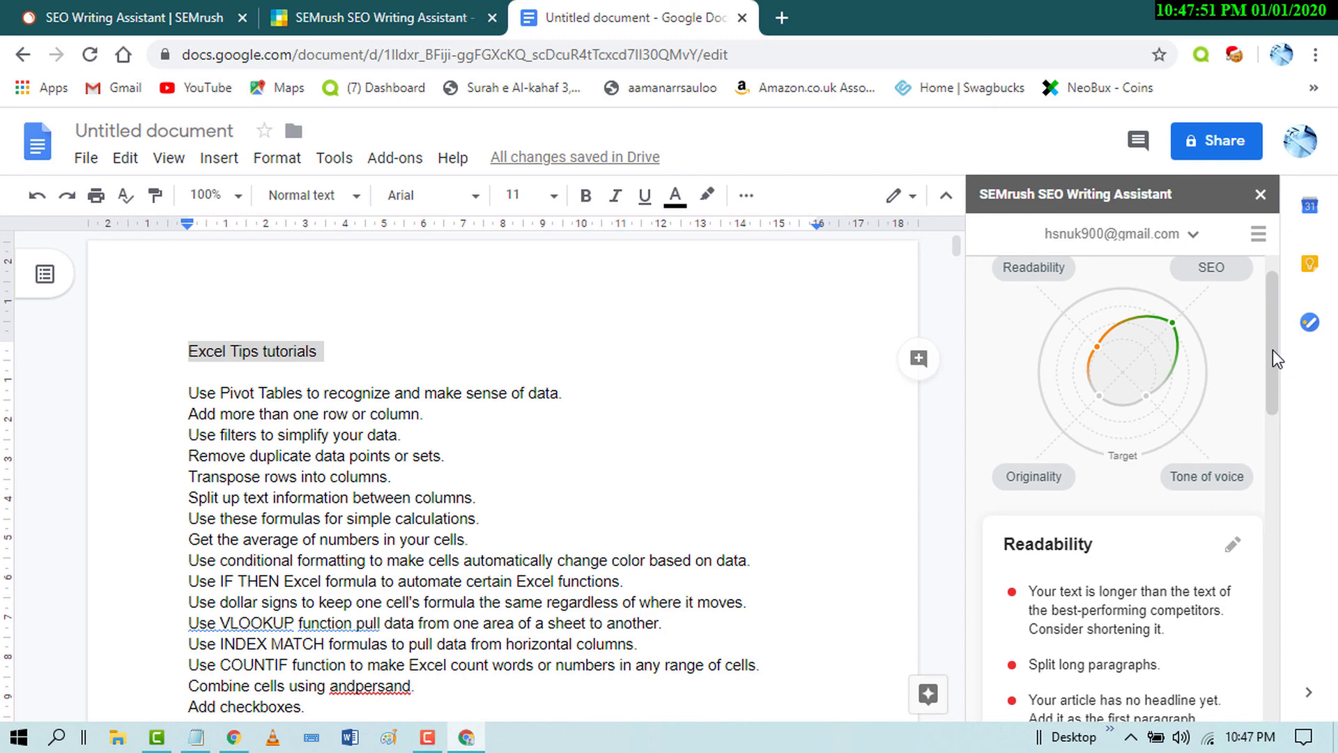
pyautogui.scroll(-3)
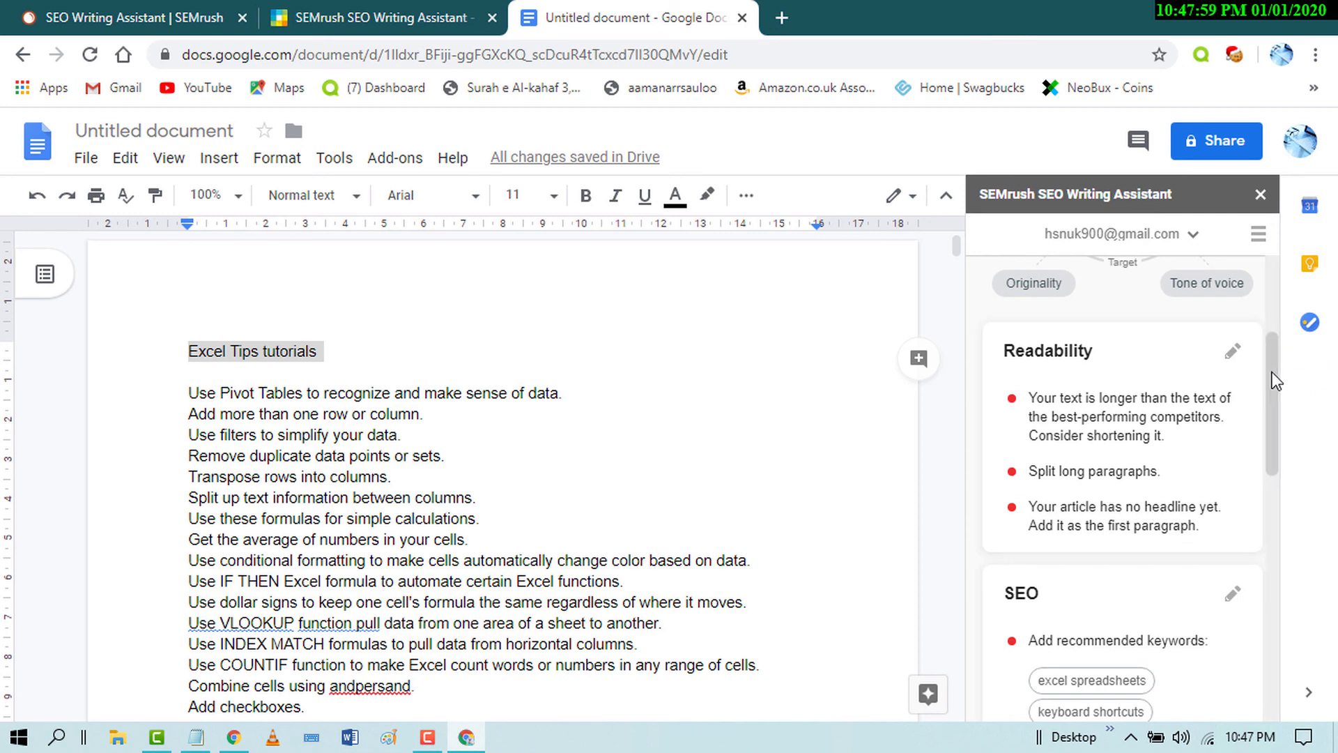
pyautogui.scroll(-3)
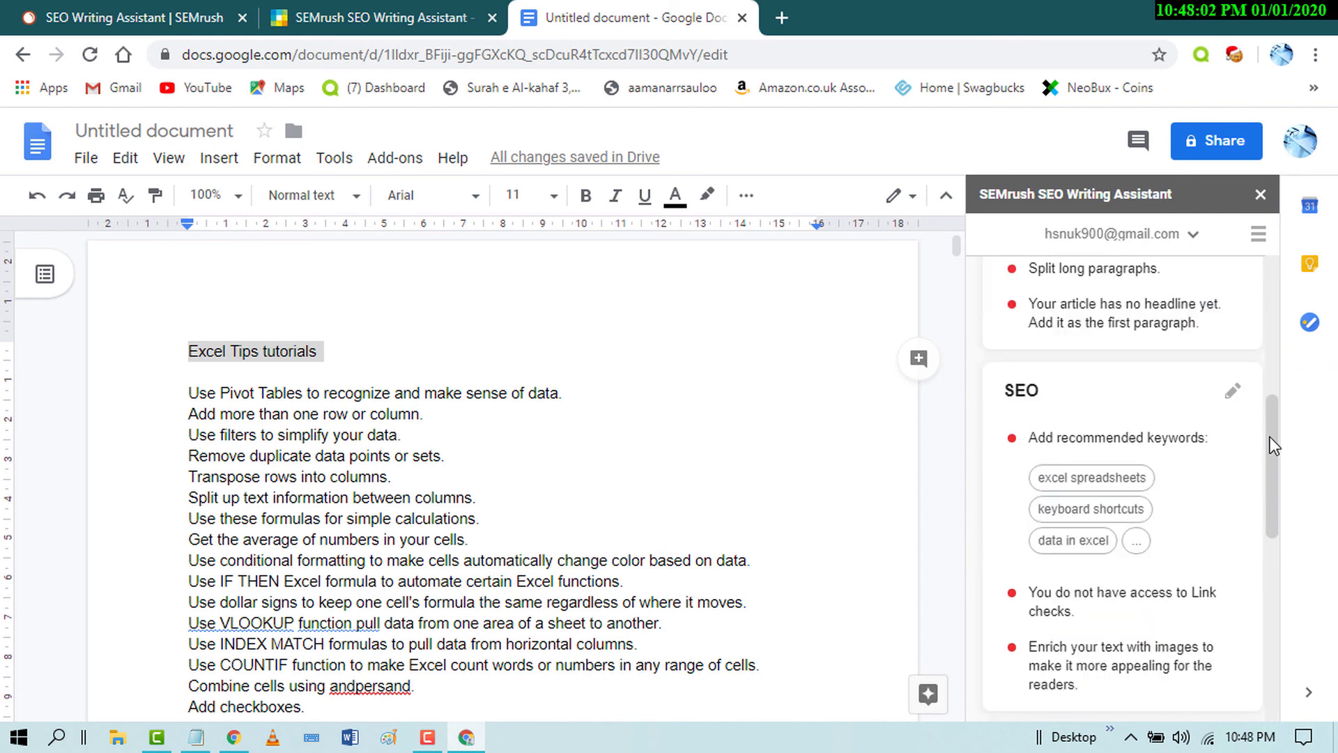